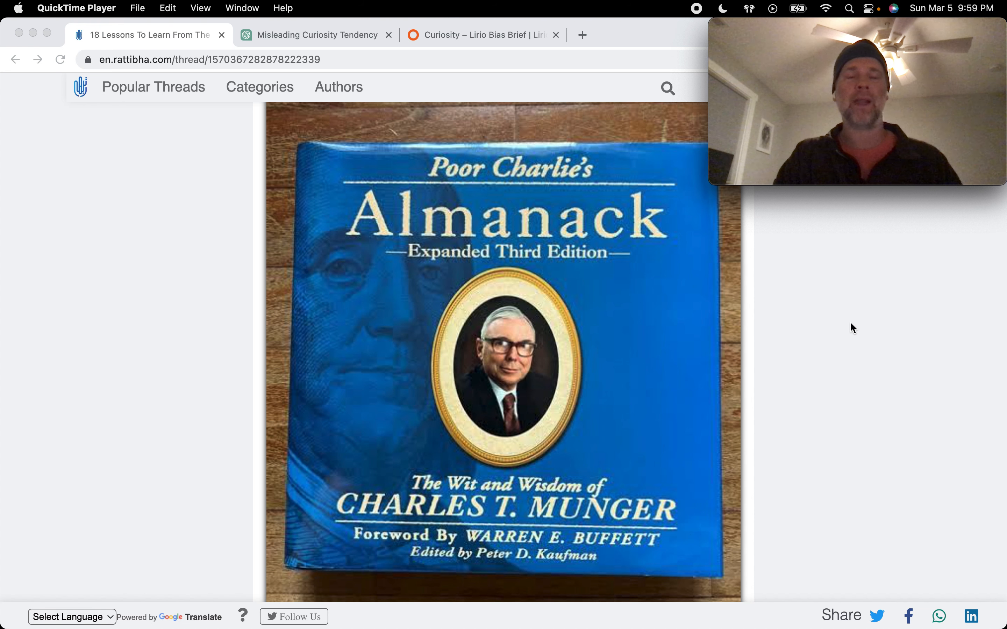
pyautogui.moveTo(309, 56)
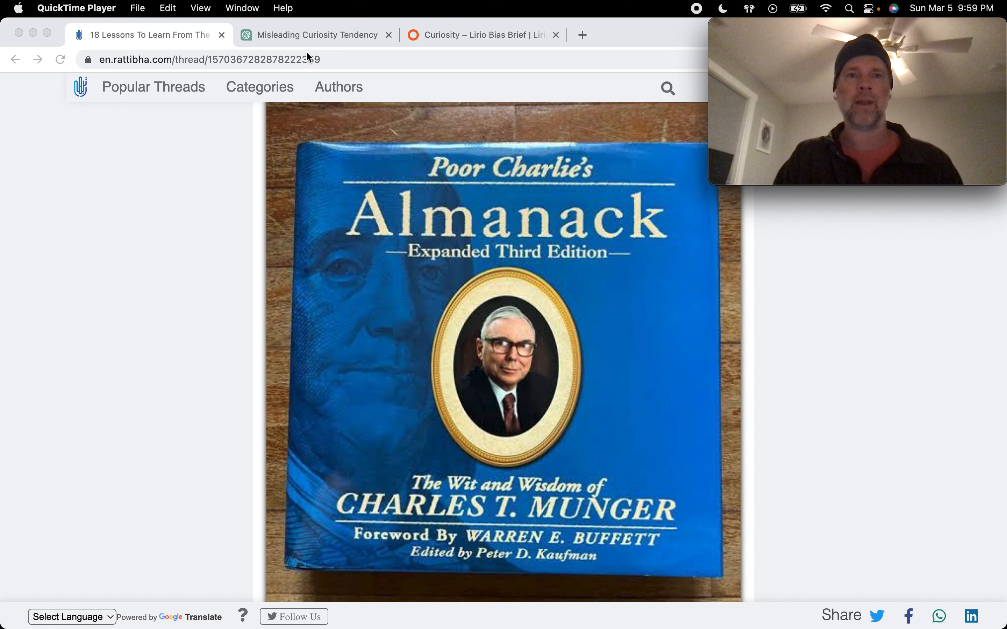
# Switch to the Lirio Curiosity Bias brief and scroll to its Defined and Described sections
pyautogui.click(478, 35)
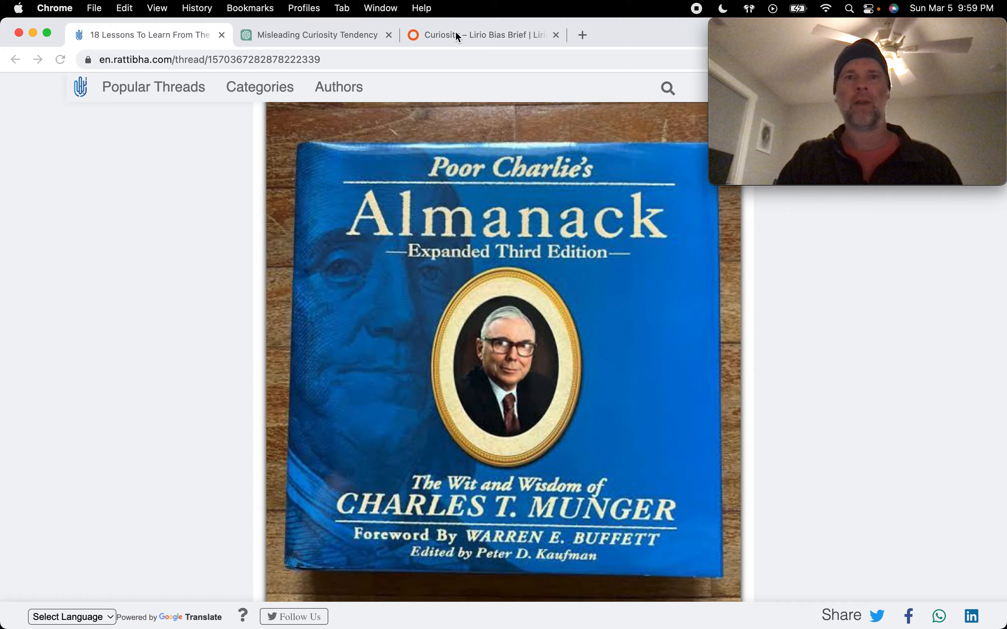
pyautogui.click(482, 35)
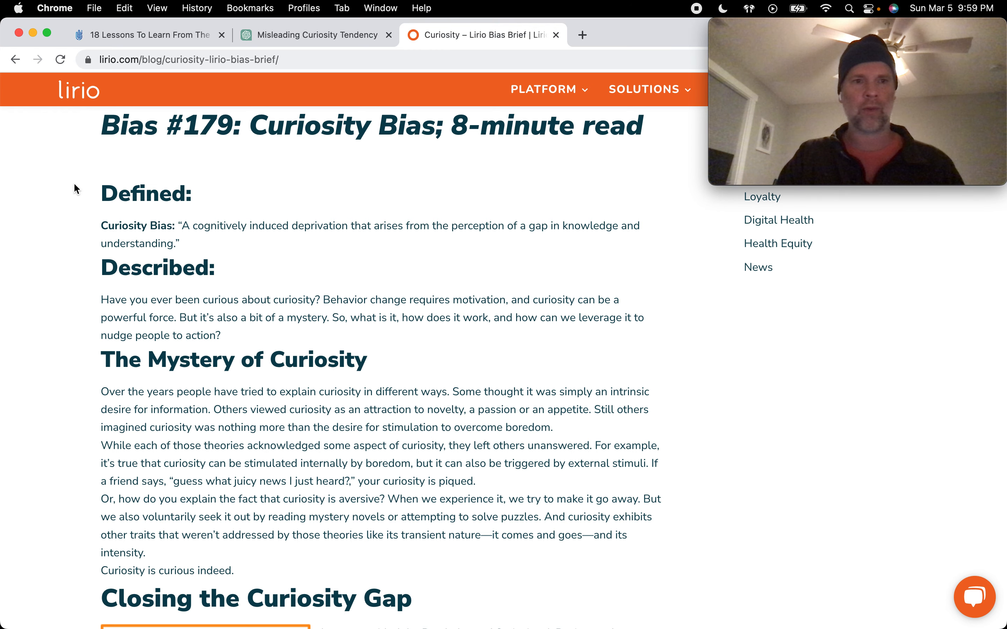
pyautogui.moveTo(198, 152)
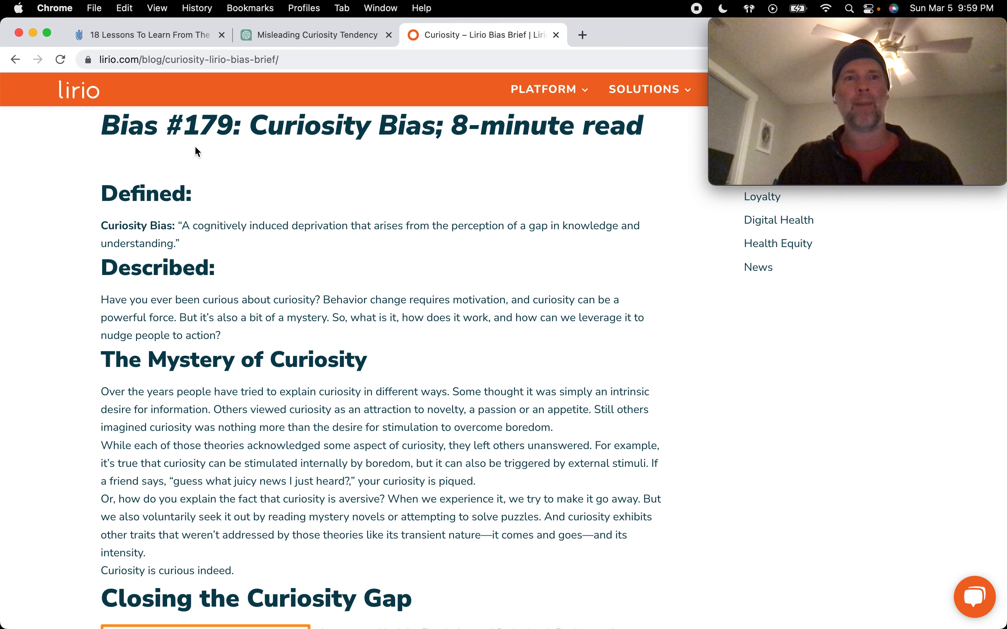
pyautogui.moveTo(207, 150)
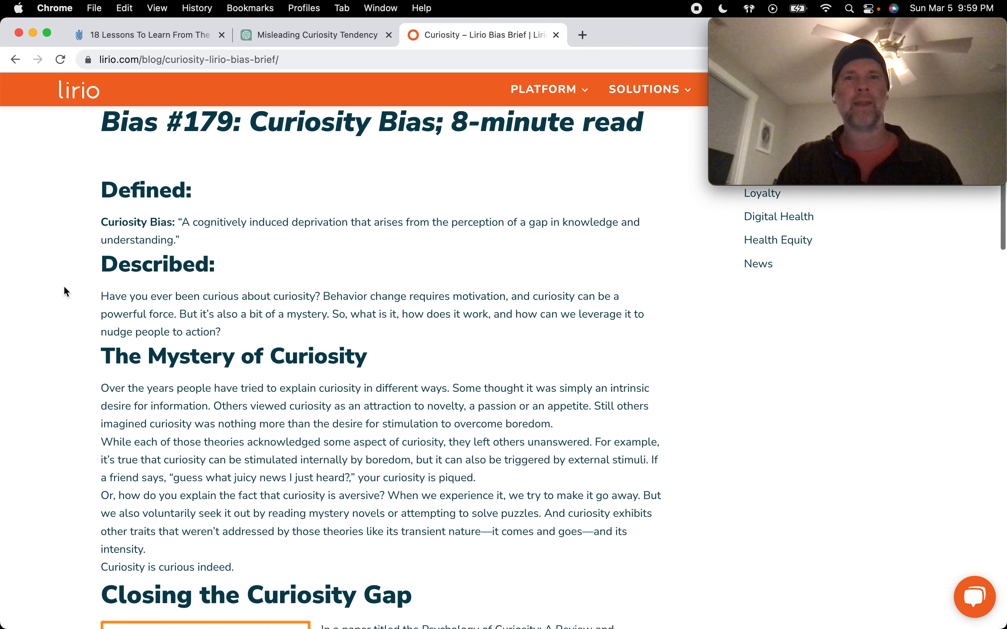
pyautogui.scroll(-3)
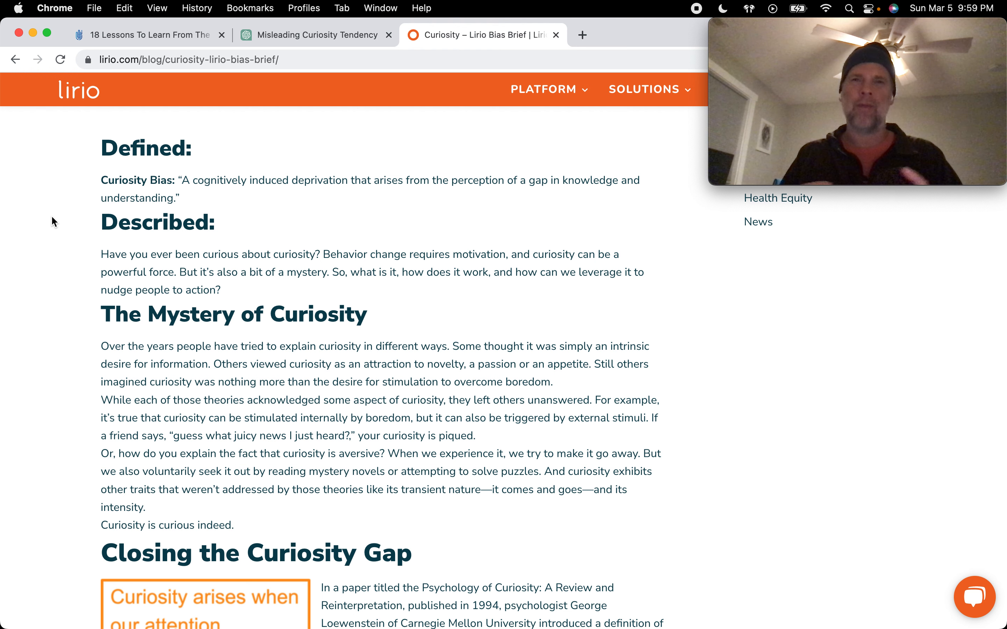
pyautogui.moveTo(93, 167)
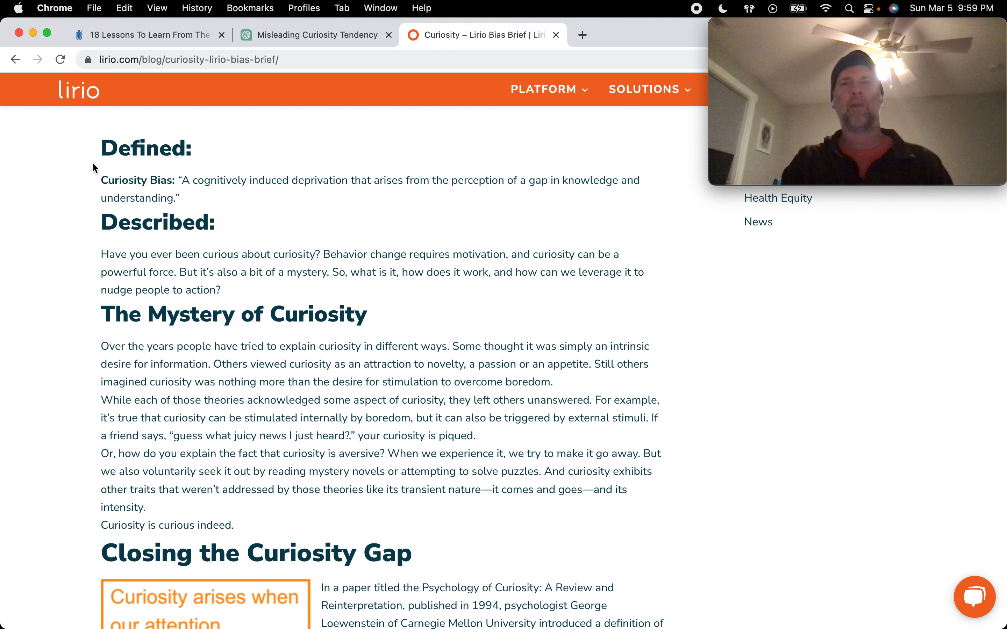
# Scroll through 'Closing the Curiosity Gap' on Loewenstein's information-gap theory to the 'Empathic Curiosity' heading
pyautogui.scroll(-3)
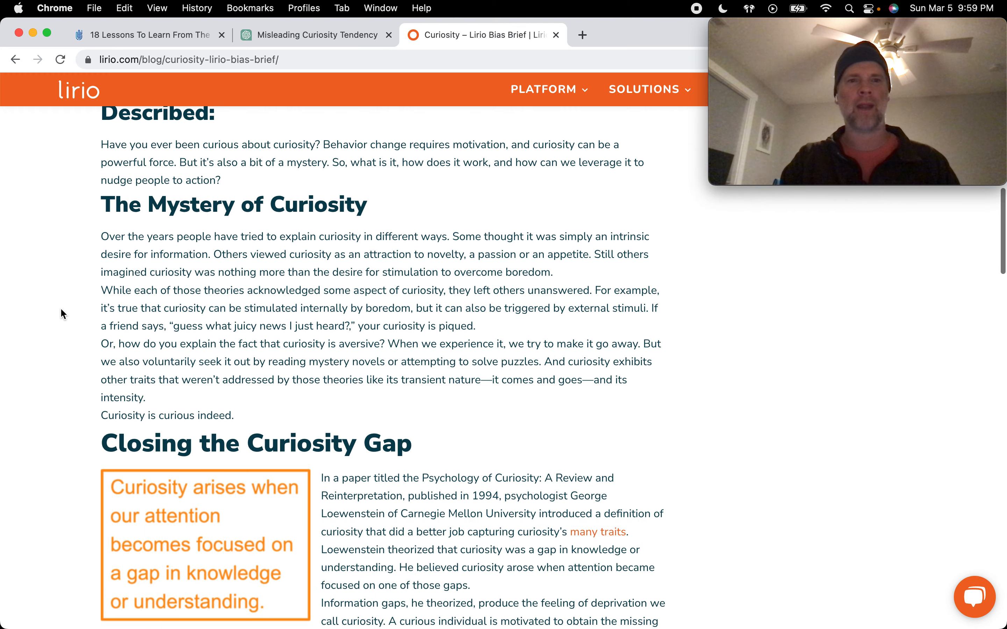
pyautogui.scroll(-3)
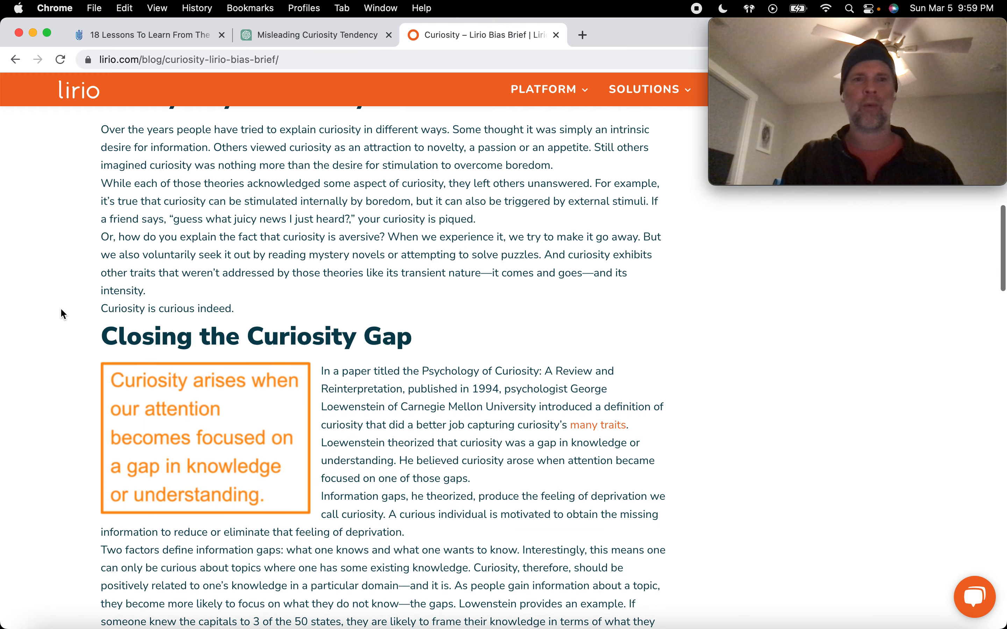
pyautogui.scroll(-3)
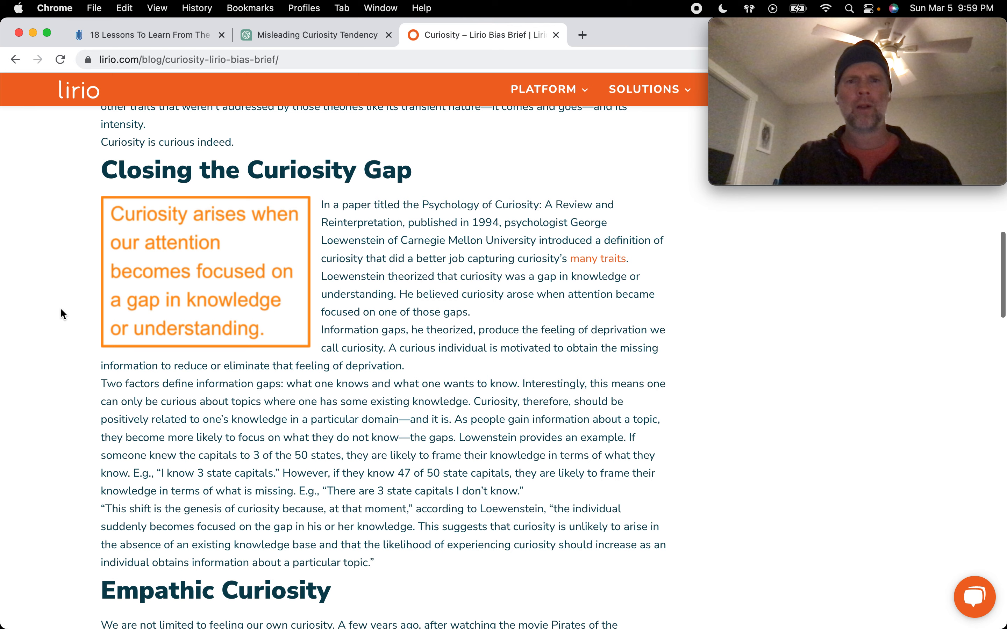
pyautogui.scroll(-3)
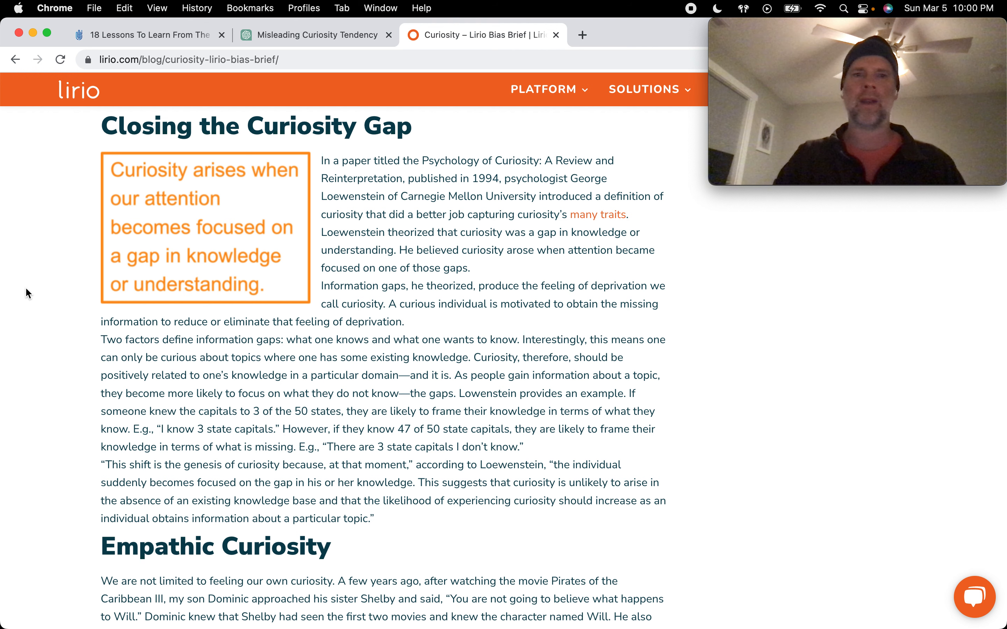
pyautogui.moveTo(487, 234)
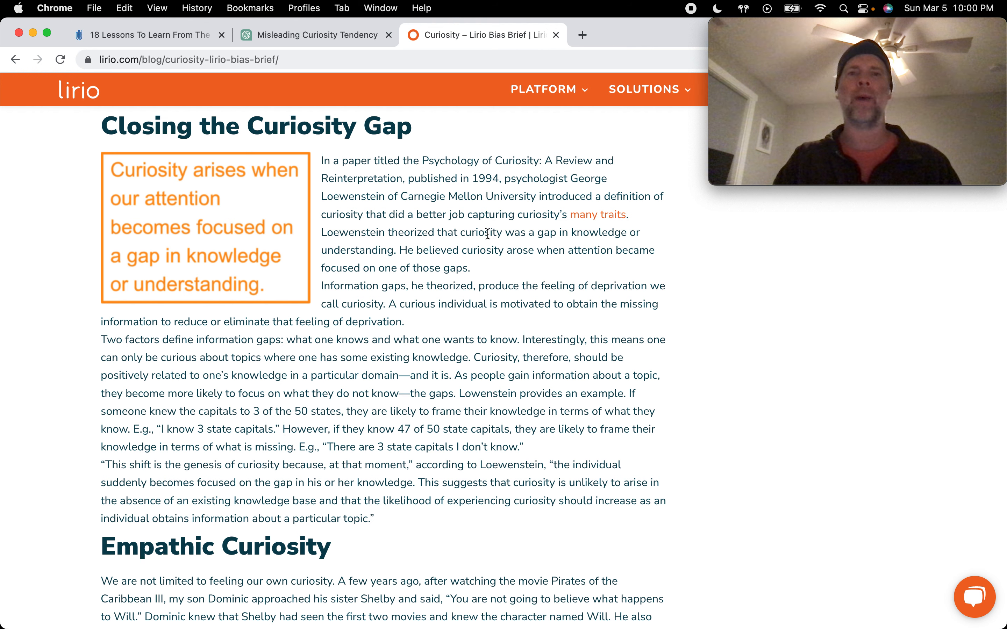
pyautogui.moveTo(682, 261)
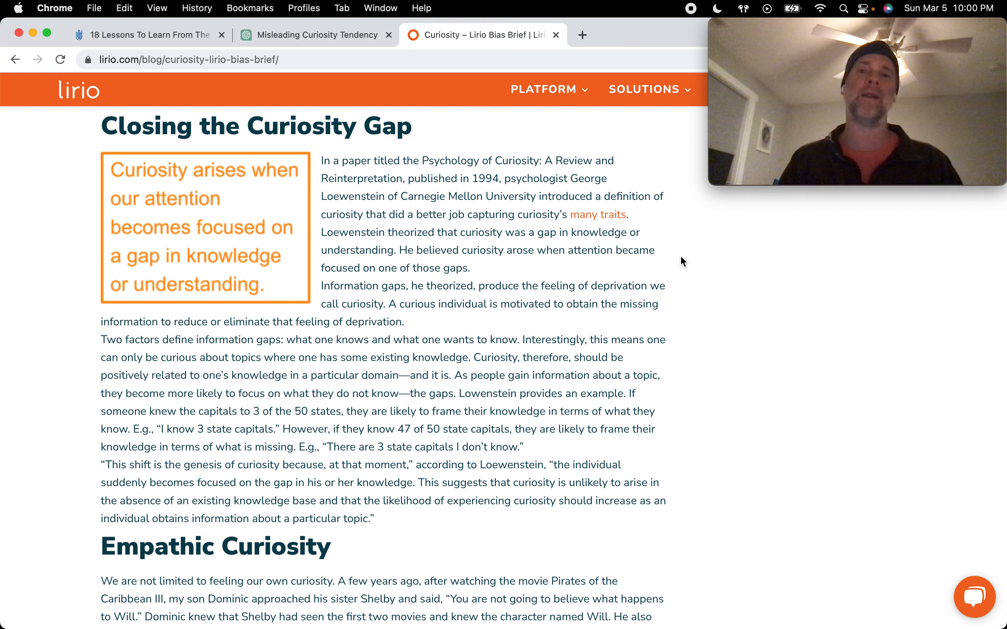
pyautogui.moveTo(525, 273)
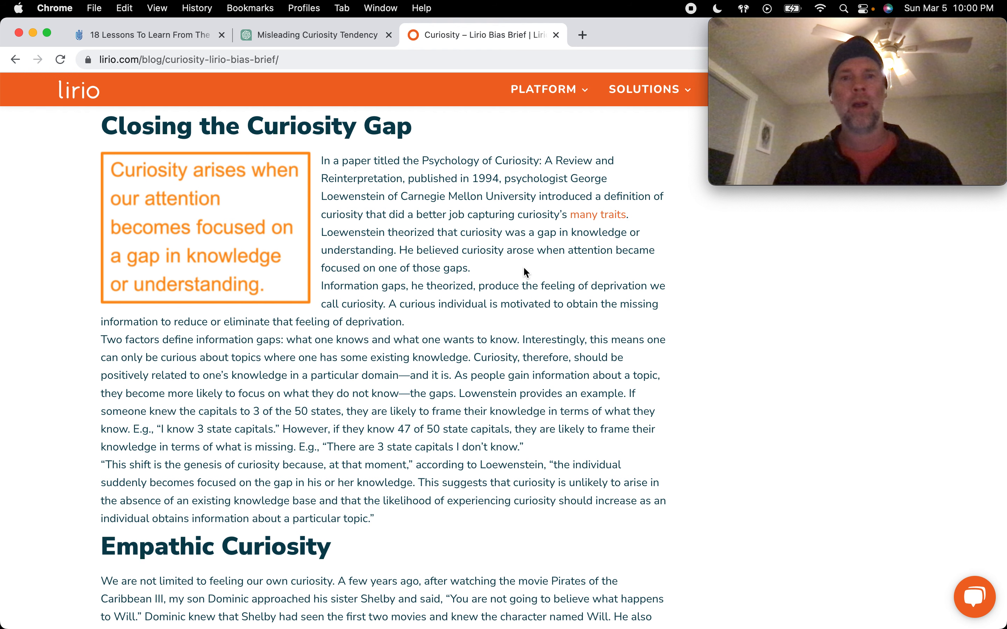
pyautogui.moveTo(653, 271)
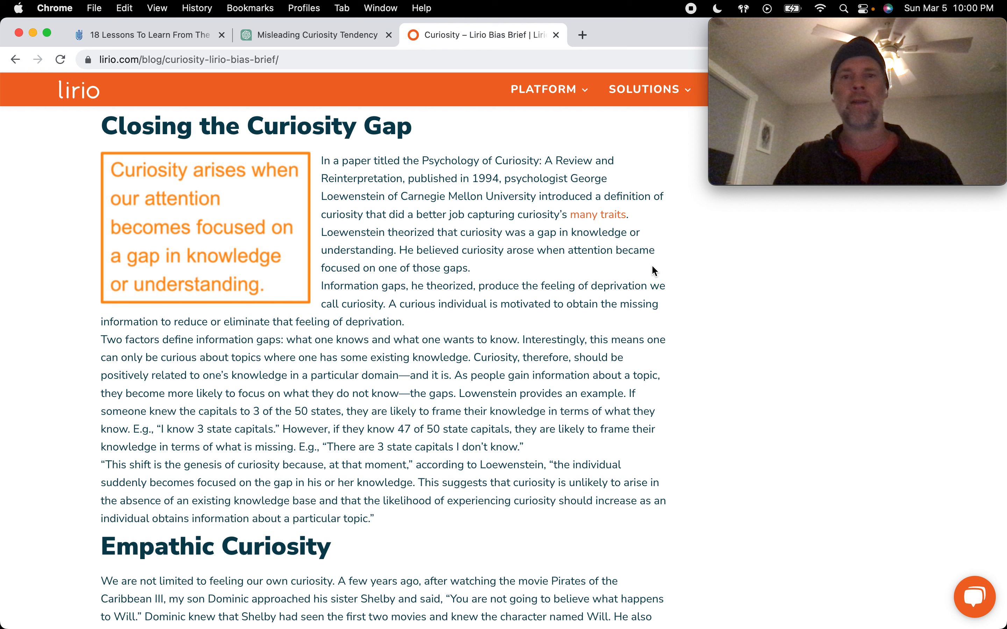
pyautogui.moveTo(697, 271)
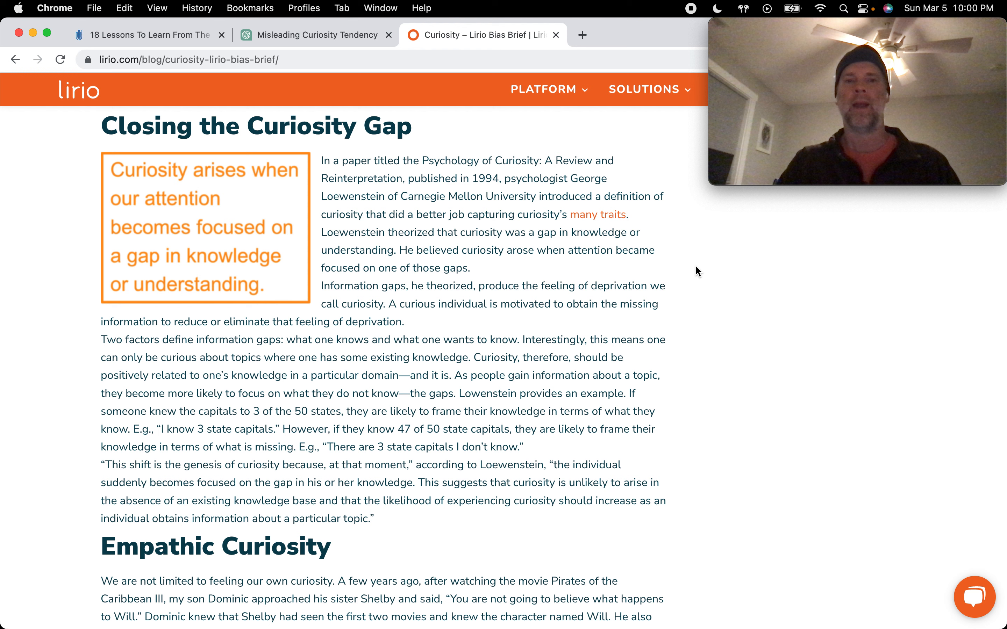
pyautogui.moveTo(536, 321)
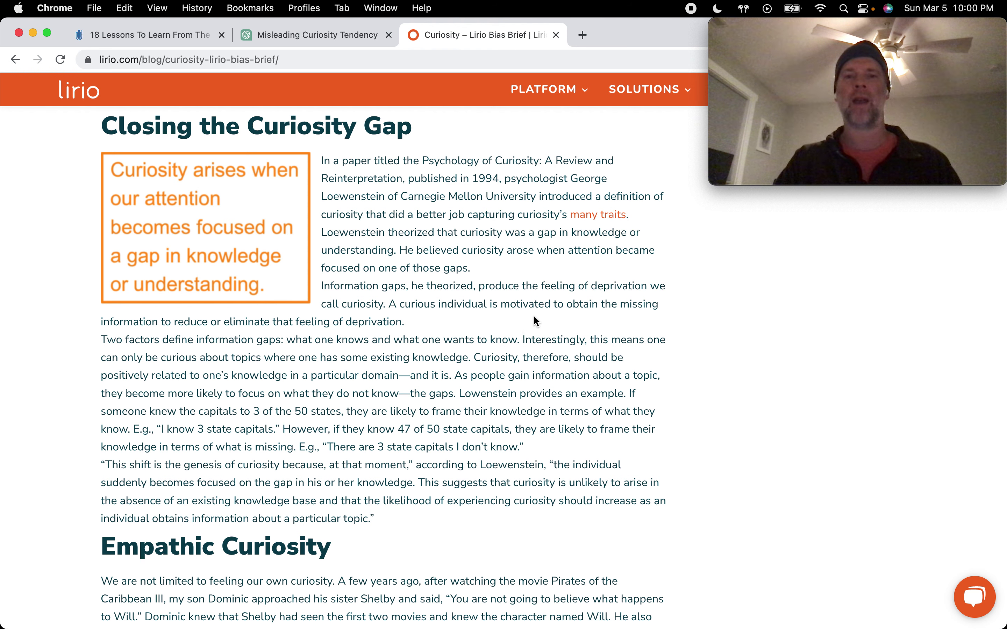
pyautogui.moveTo(673, 317)
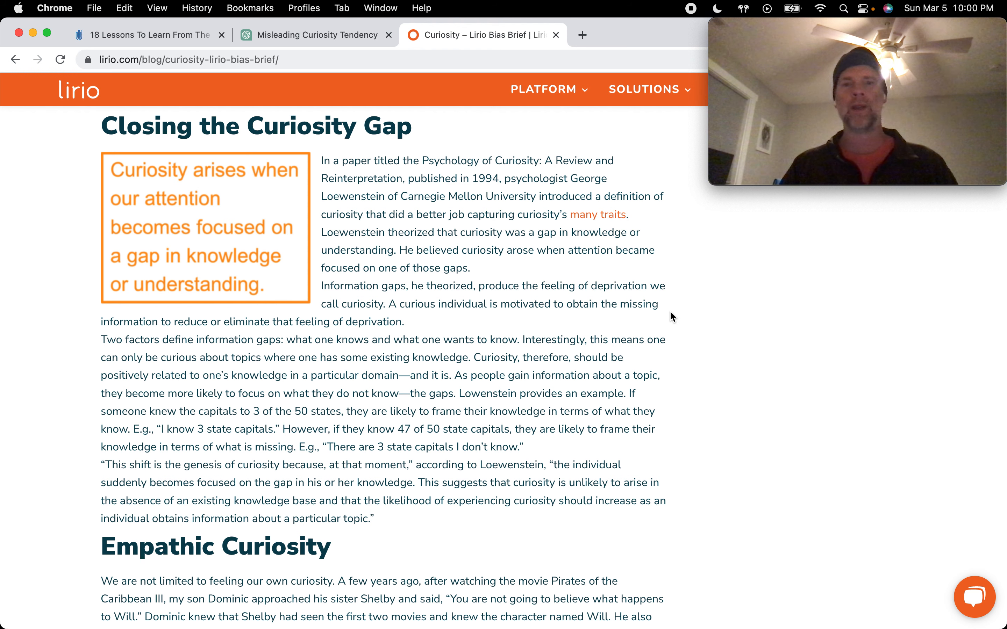
pyautogui.moveTo(542, 326)
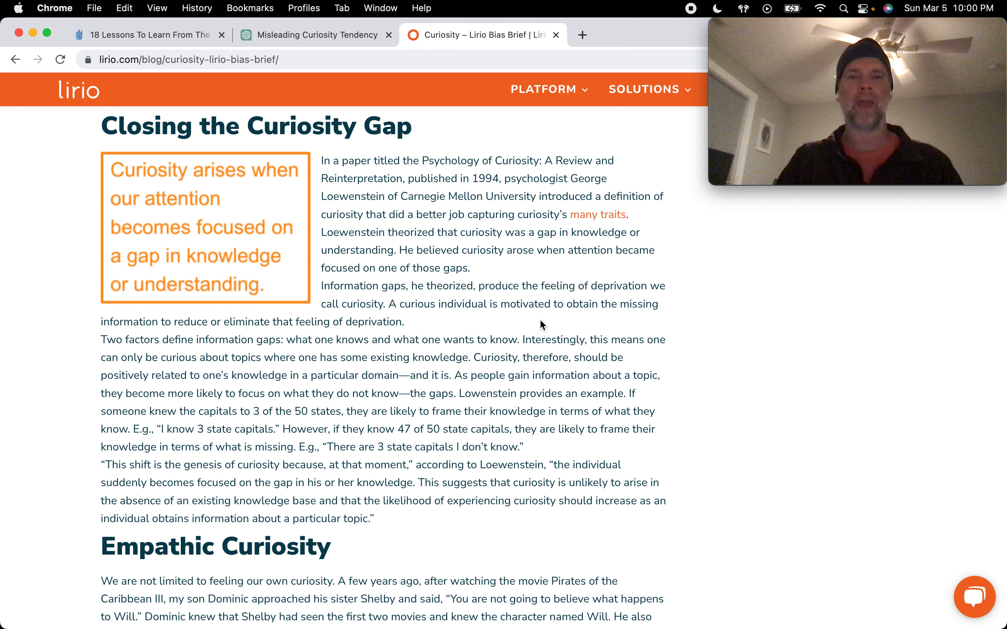
pyautogui.moveTo(85, 330)
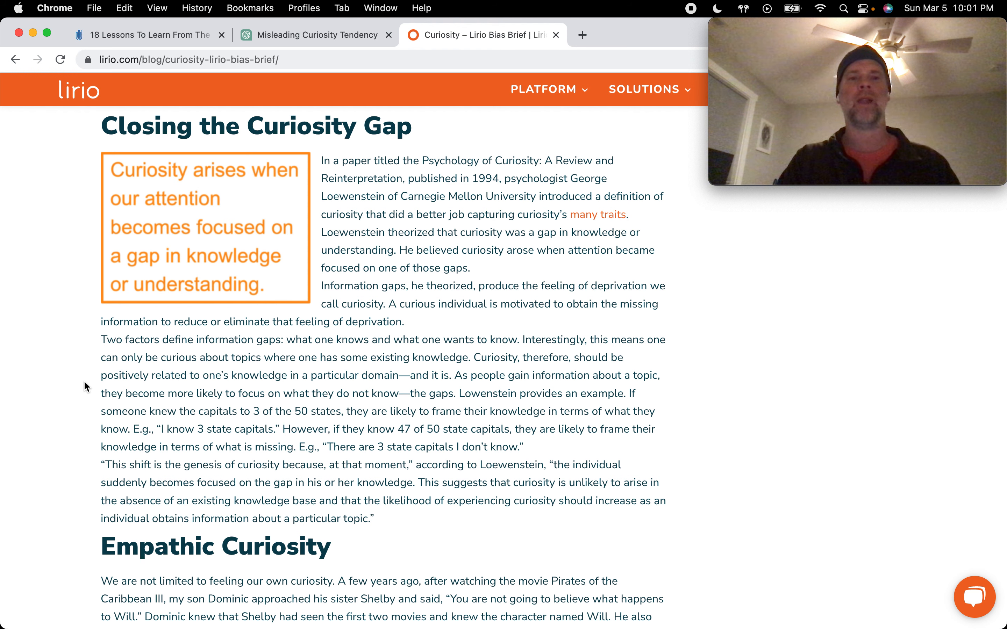
pyautogui.moveTo(403, 379)
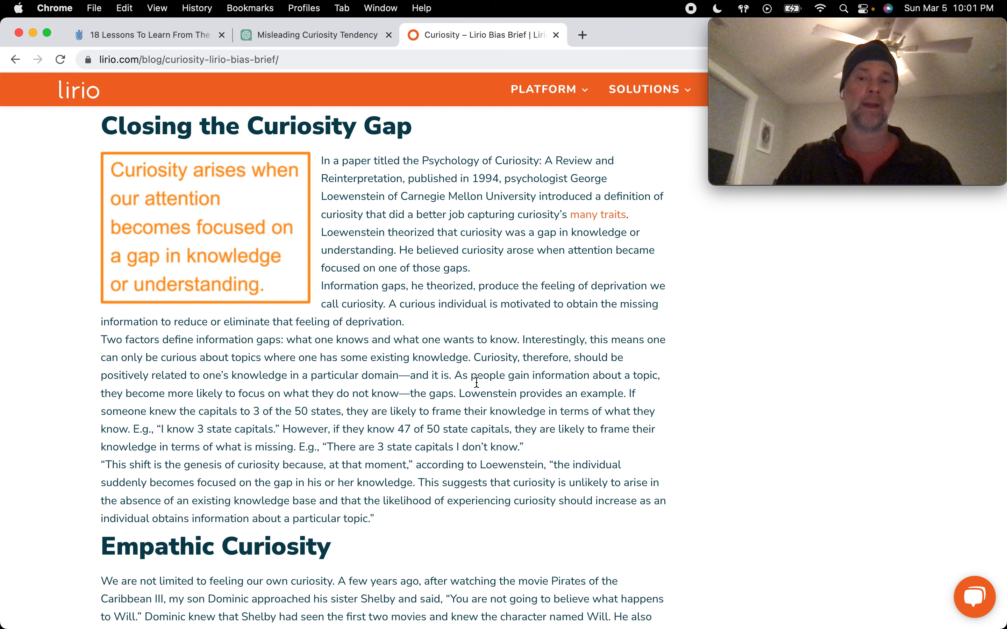
pyautogui.moveTo(677, 392)
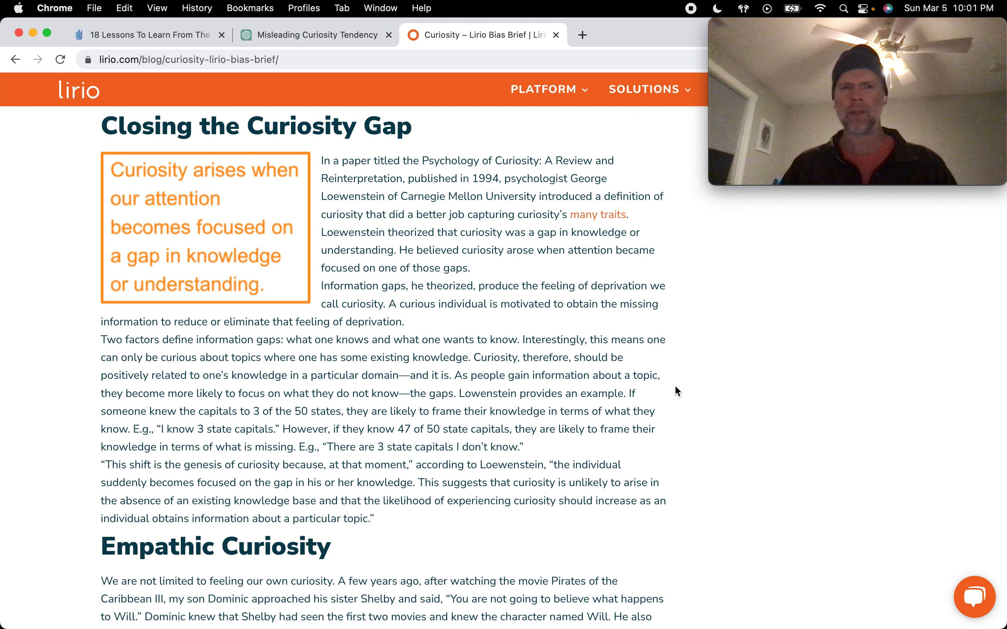
pyautogui.moveTo(252, 476)
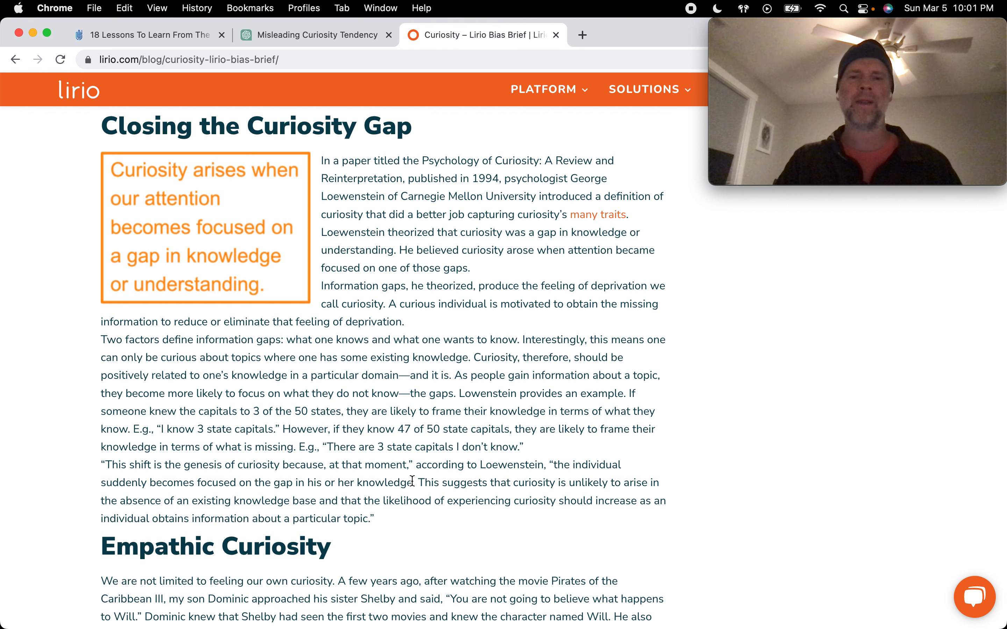
pyautogui.moveTo(672, 481)
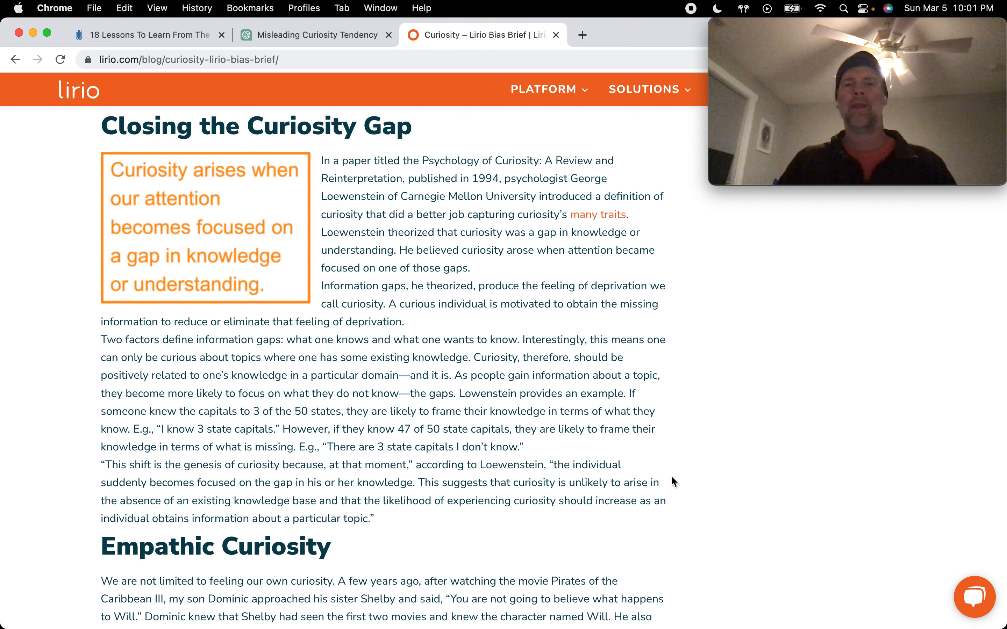
pyautogui.moveTo(683, 485)
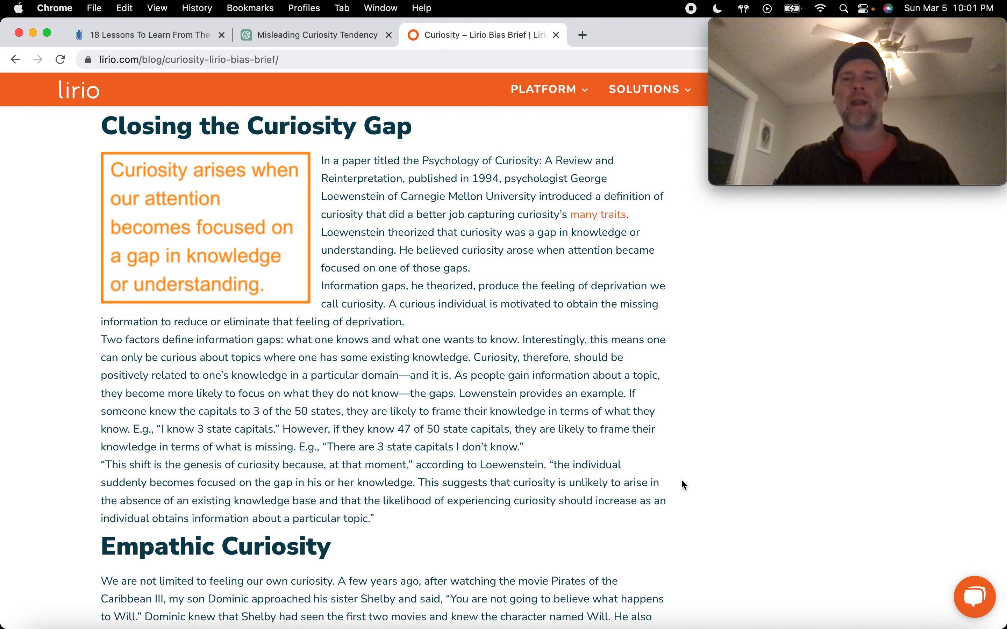
pyautogui.moveTo(357, 548)
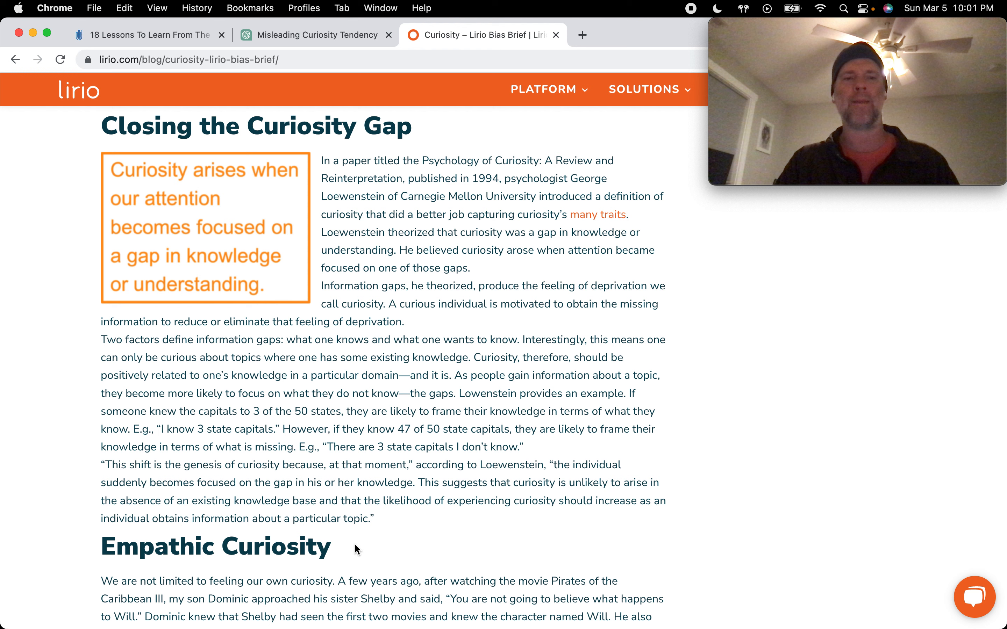
pyautogui.moveTo(502, 533)
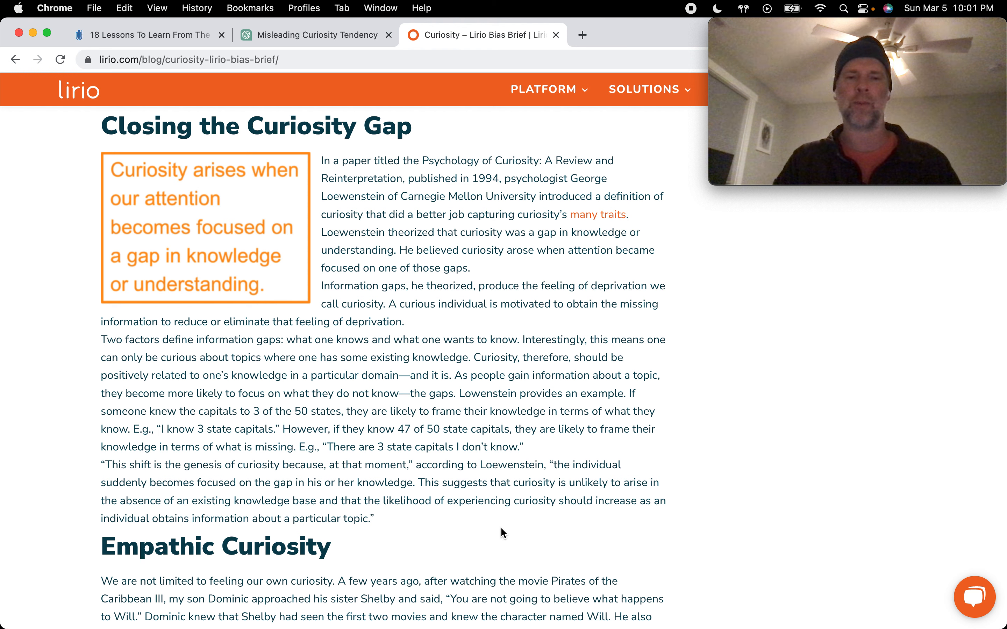
pyautogui.moveTo(492, 529)
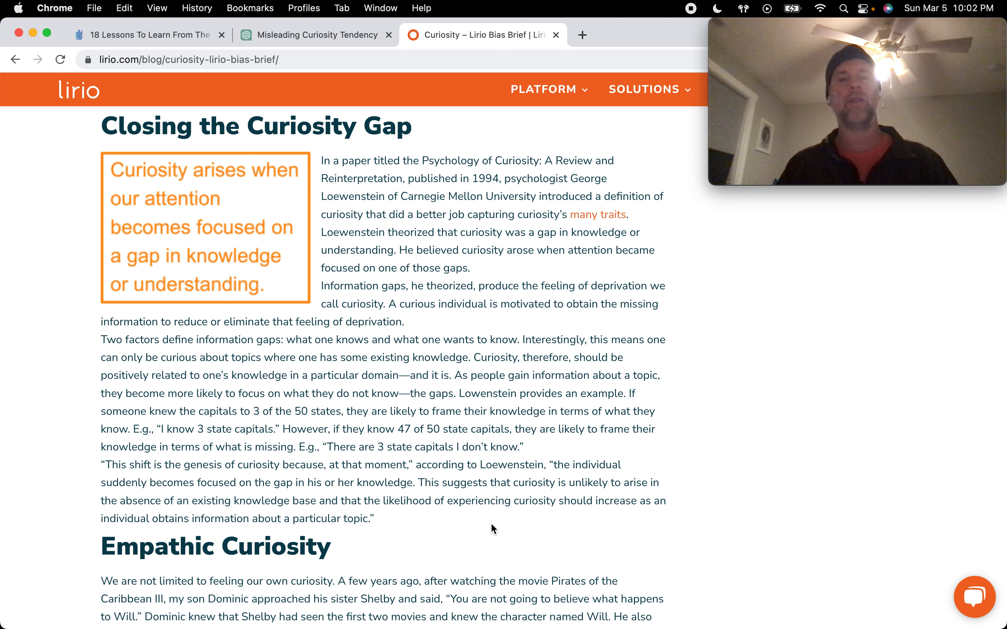
pyautogui.moveTo(388, 525)
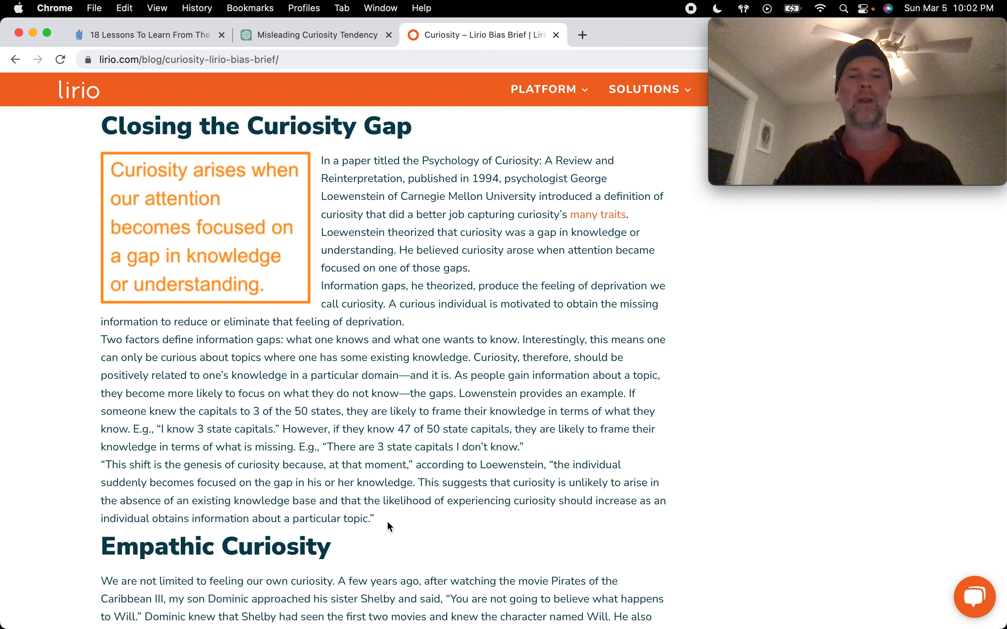
pyautogui.moveTo(382, 526)
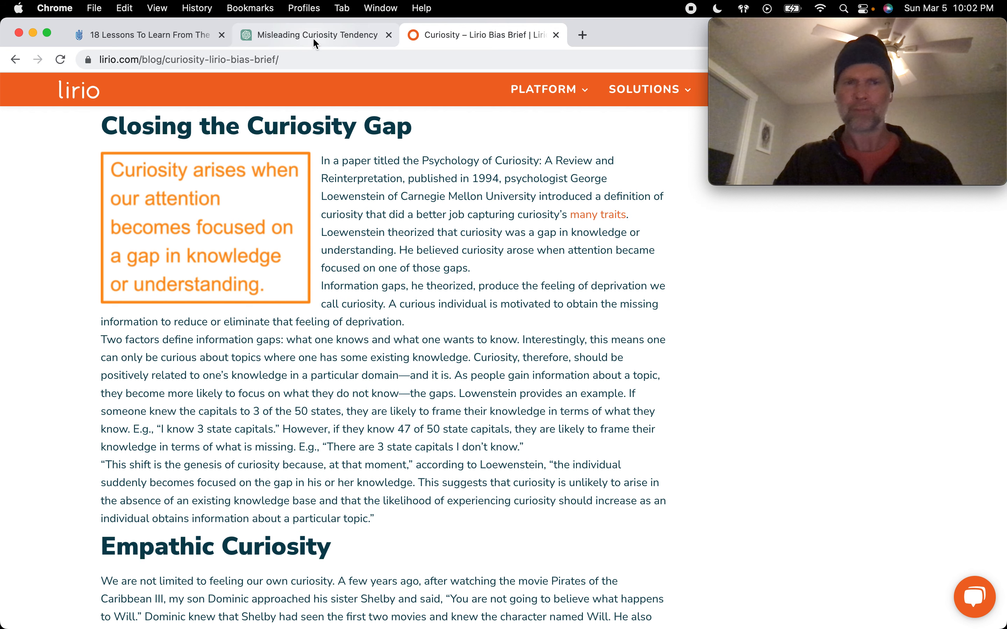
# Switch to the Misleading Curiosity Tendency chat and scroll to where the antidotes list begins
pyautogui.click(311, 35)
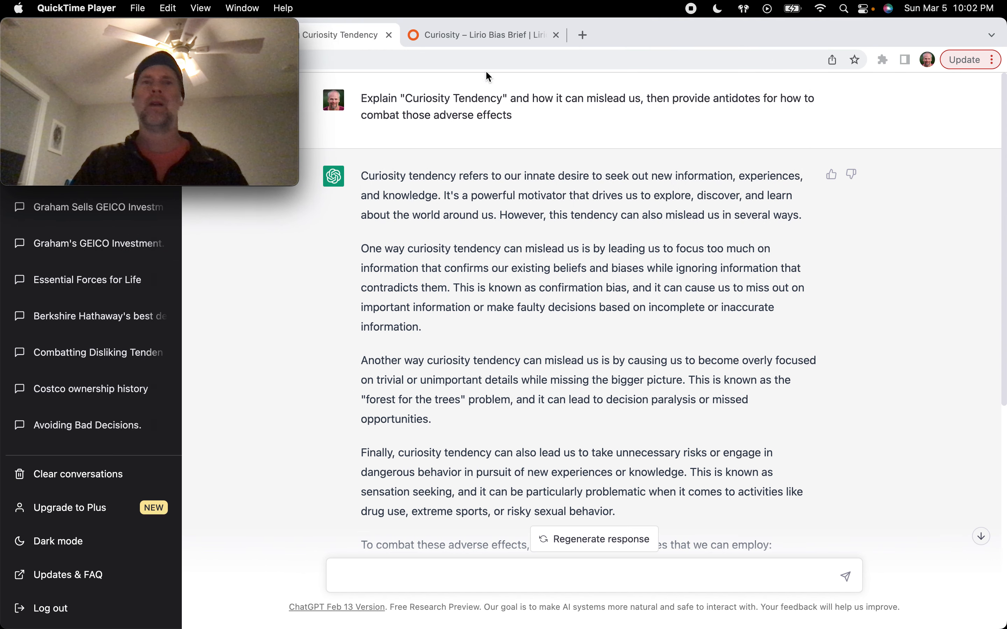
pyautogui.moveTo(867, 213)
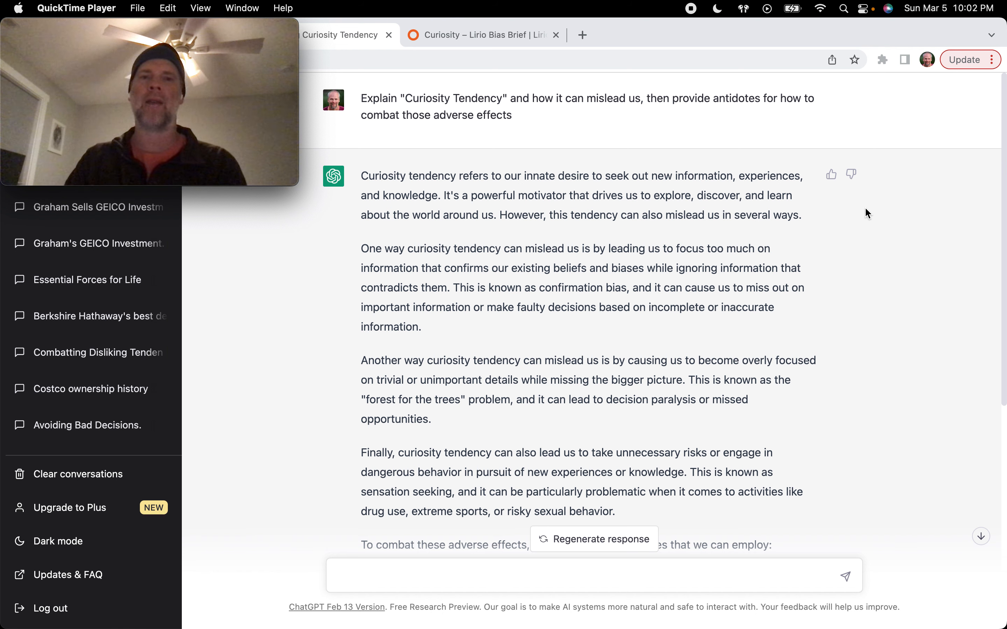
pyautogui.moveTo(452, 200)
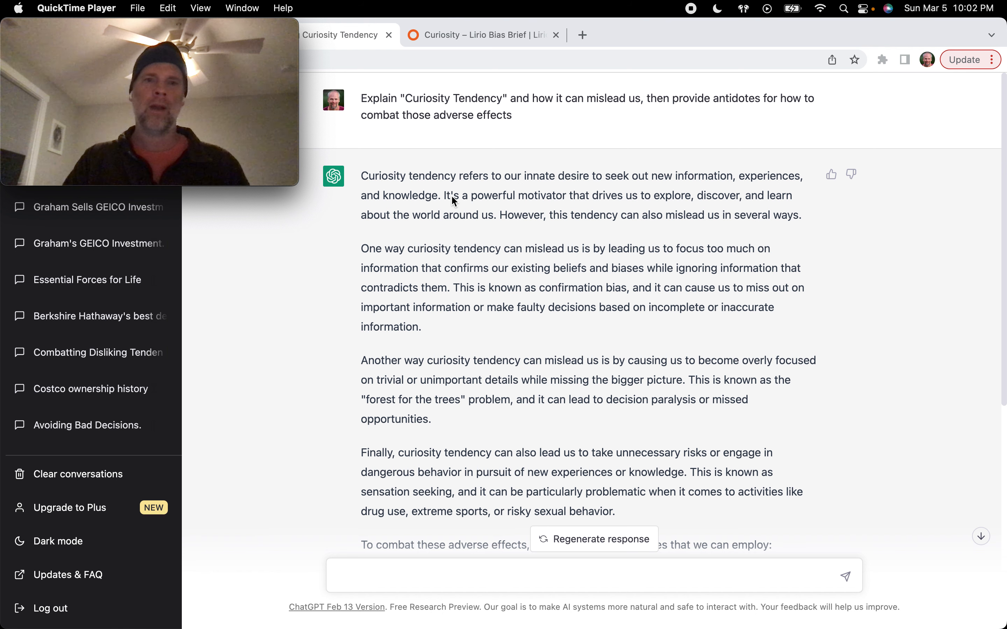
pyautogui.moveTo(290, 277)
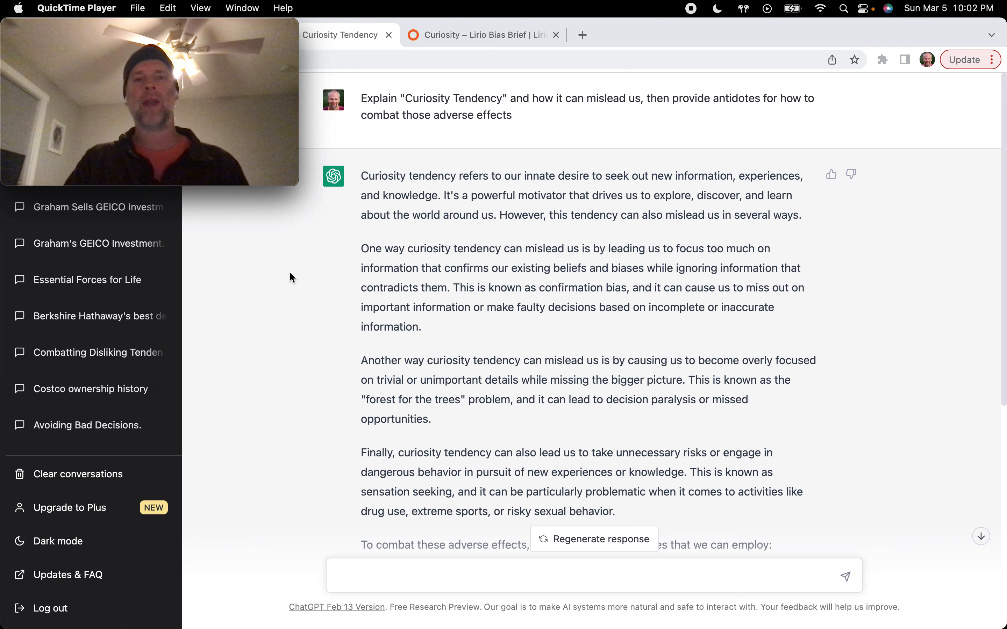
pyautogui.moveTo(296, 291)
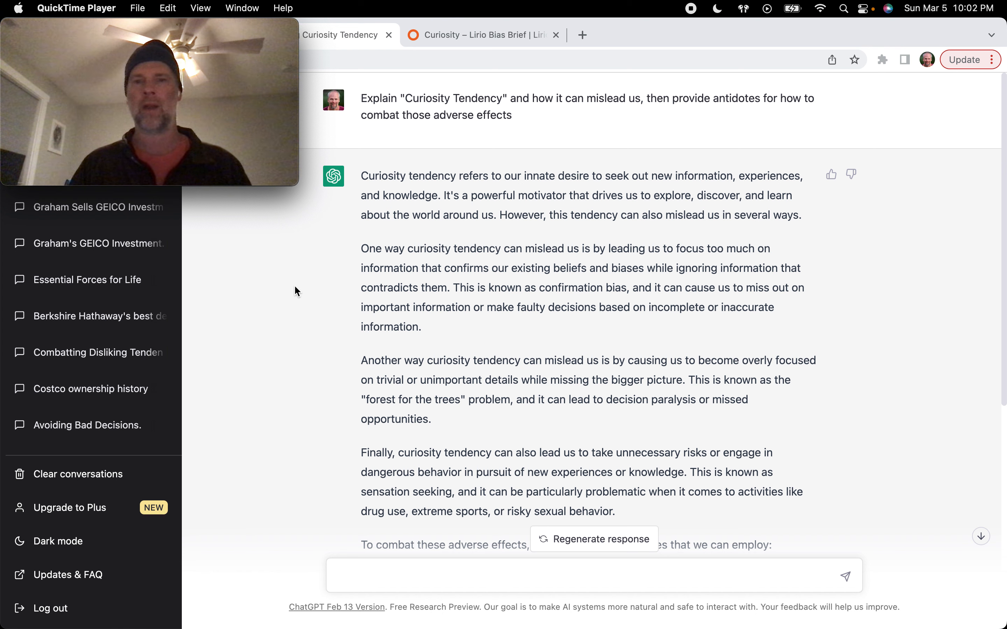
pyautogui.moveTo(732, 297)
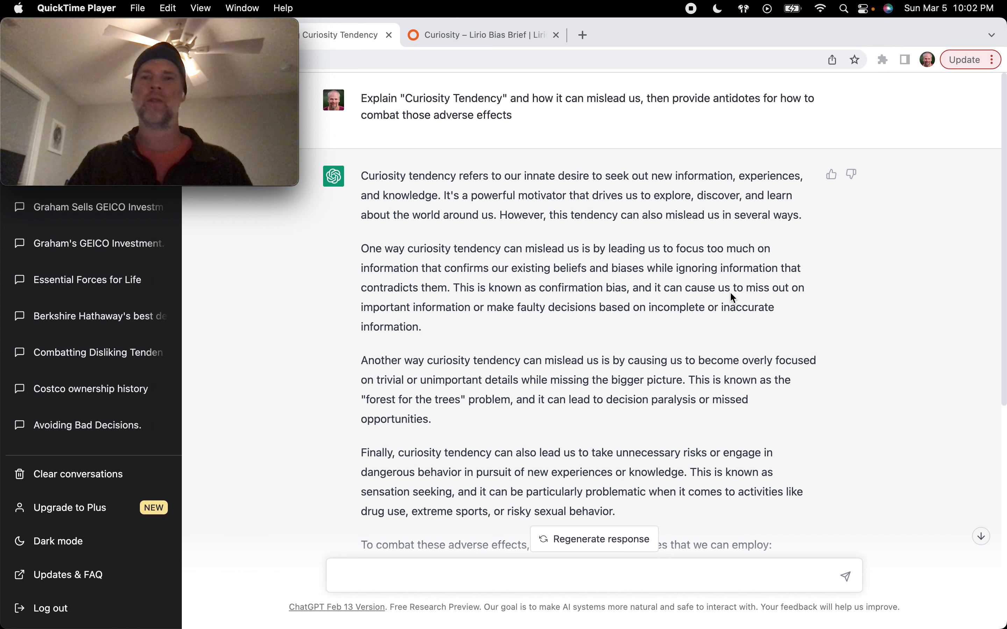
pyautogui.moveTo(798, 238)
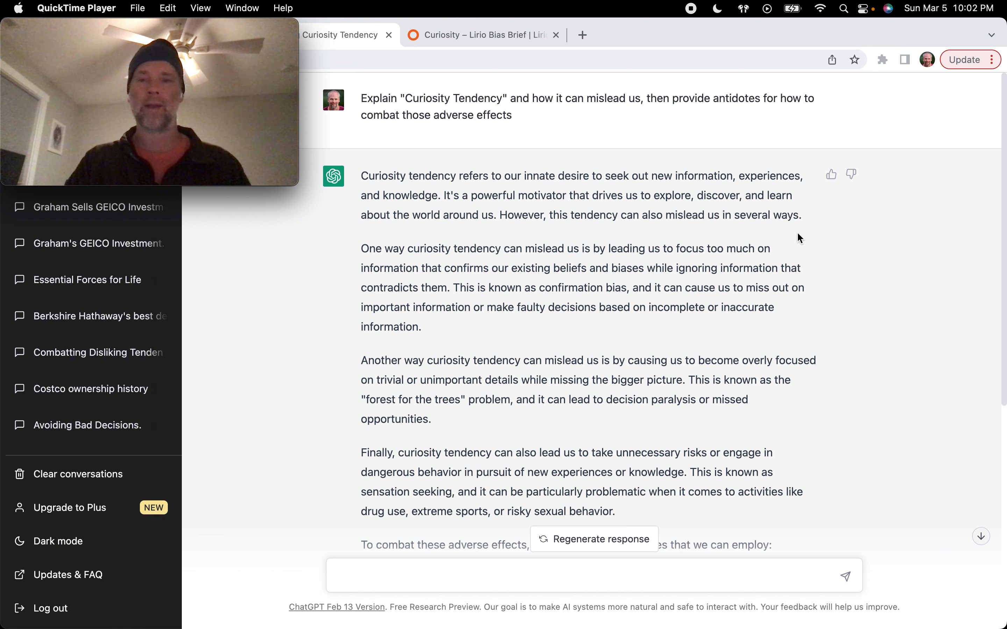
pyautogui.moveTo(538, 314)
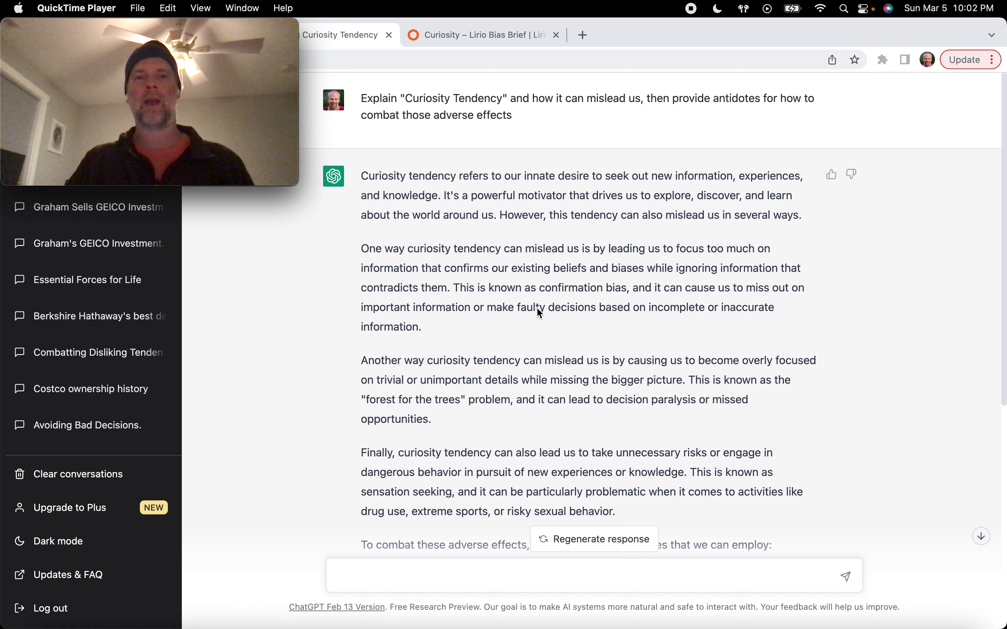
pyautogui.moveTo(847, 306)
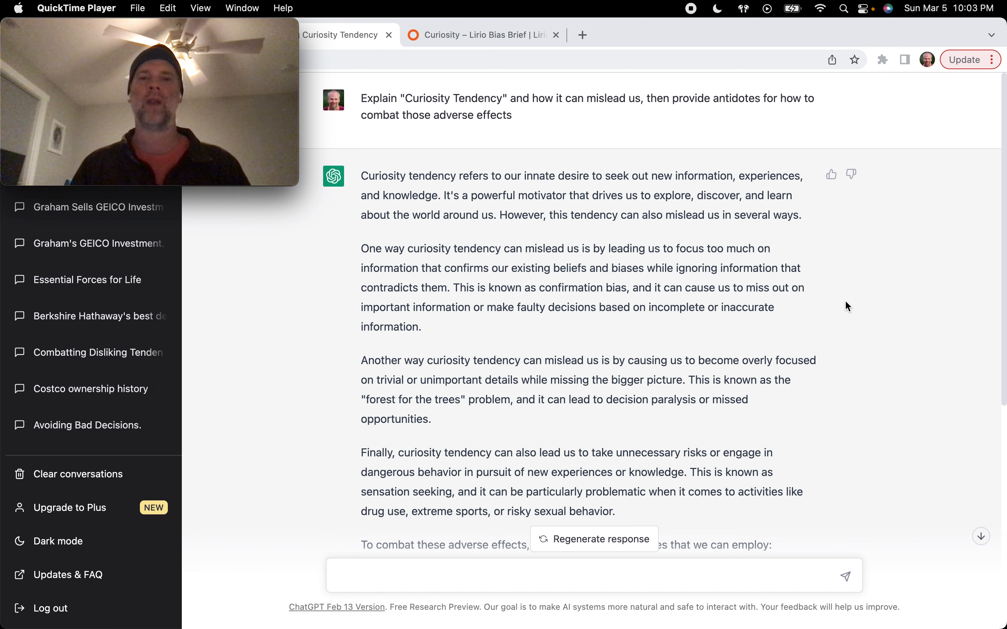
pyautogui.moveTo(472, 296)
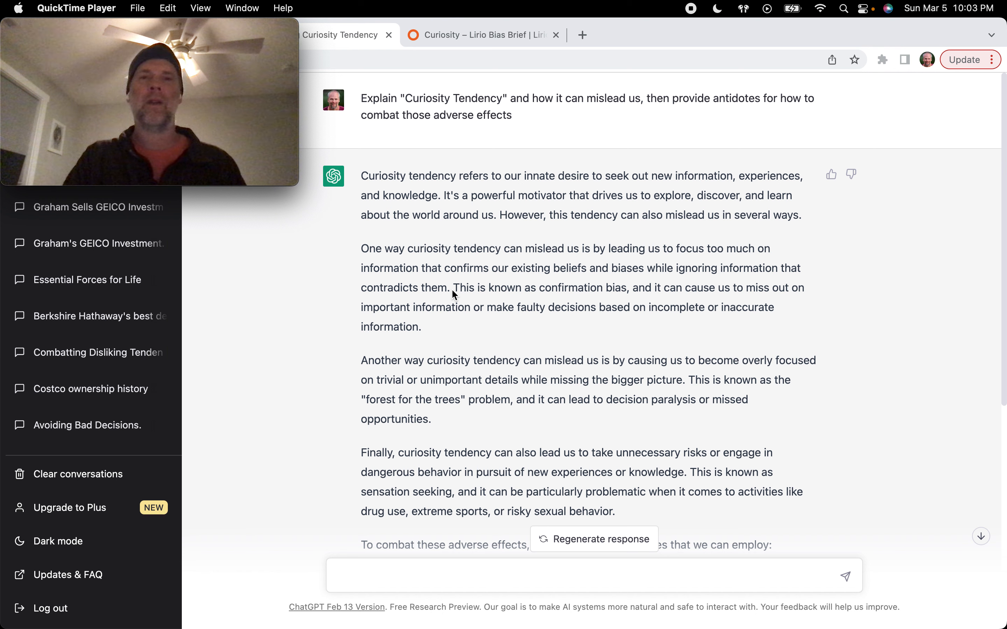
pyautogui.moveTo(838, 275)
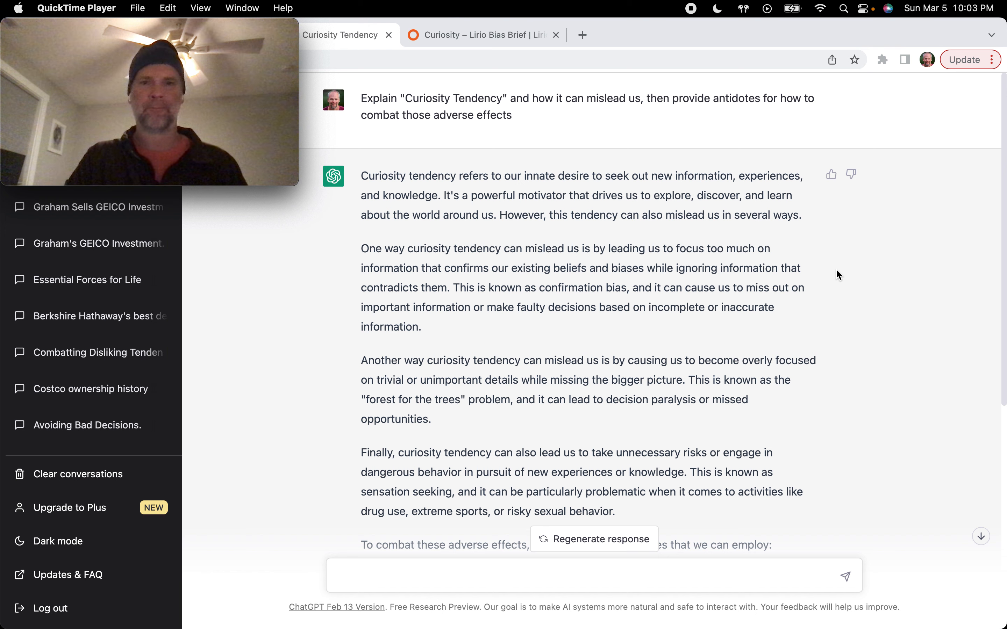
pyautogui.moveTo(766, 257)
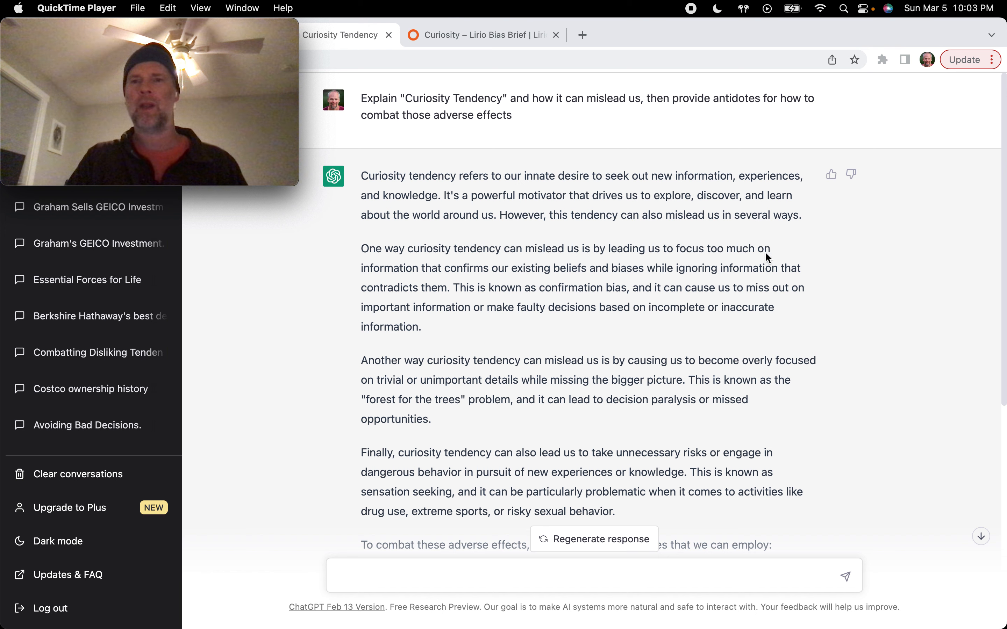
pyautogui.moveTo(823, 281)
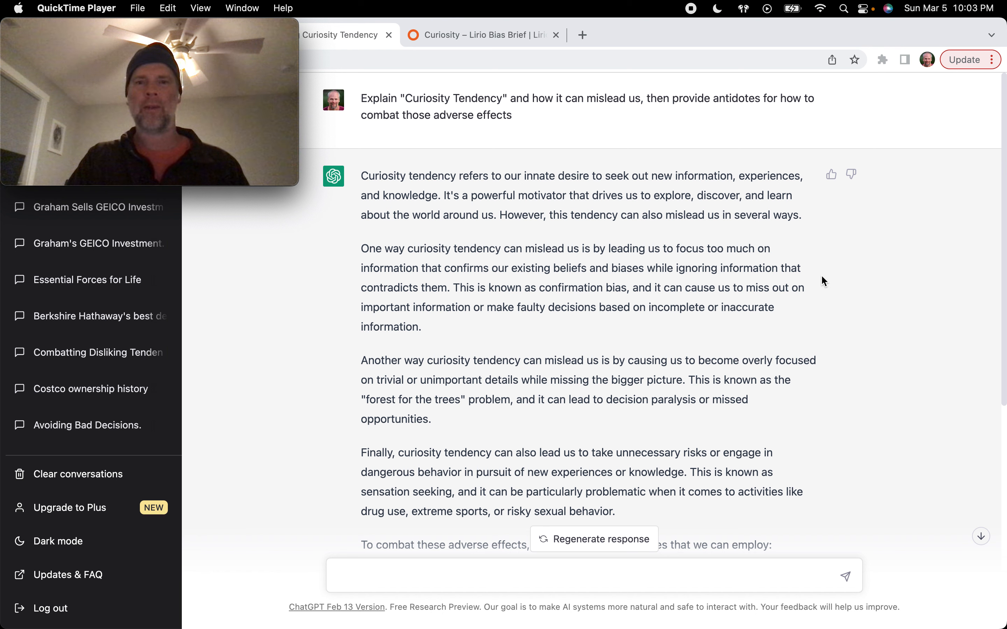
pyautogui.moveTo(495, 331)
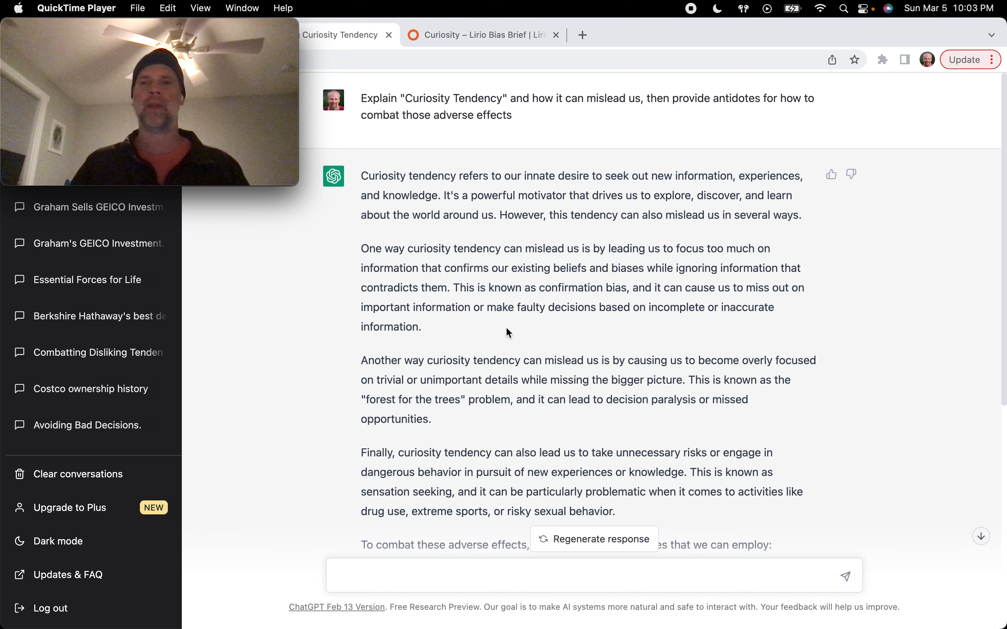
pyautogui.moveTo(737, 325)
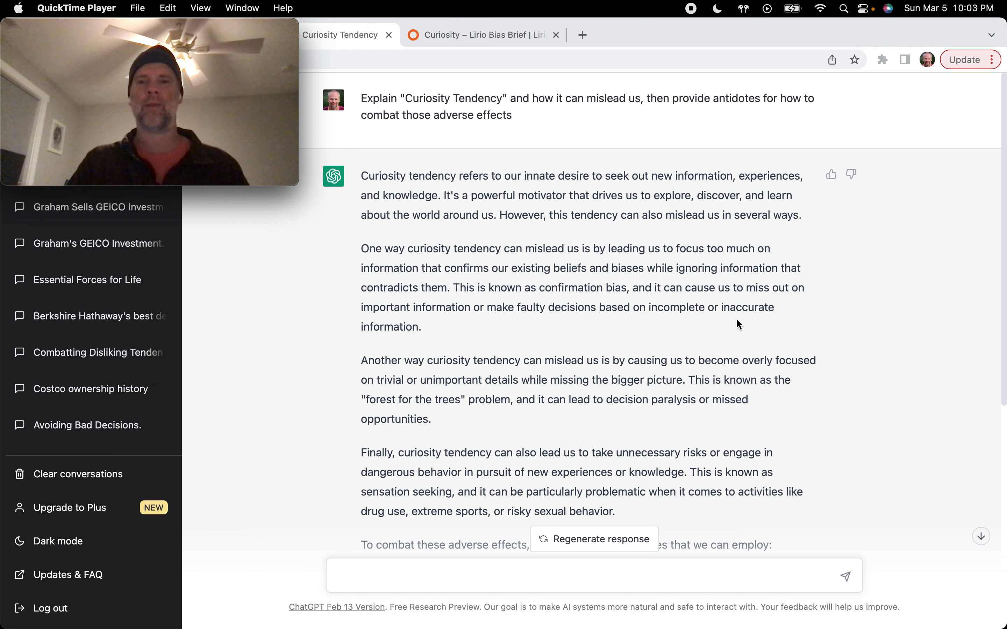
pyautogui.moveTo(875, 325)
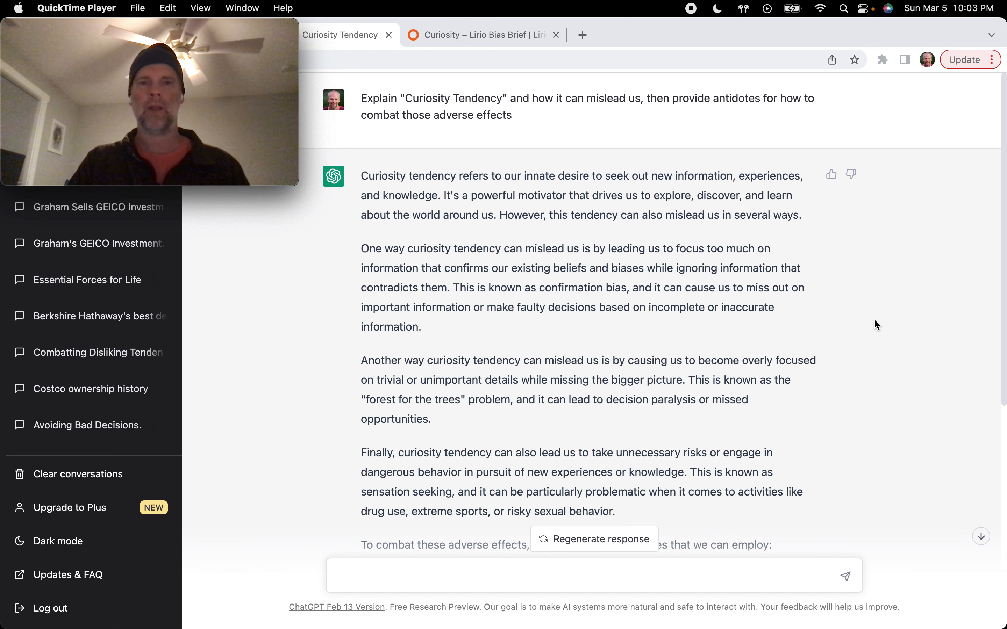
pyautogui.scroll(-3)
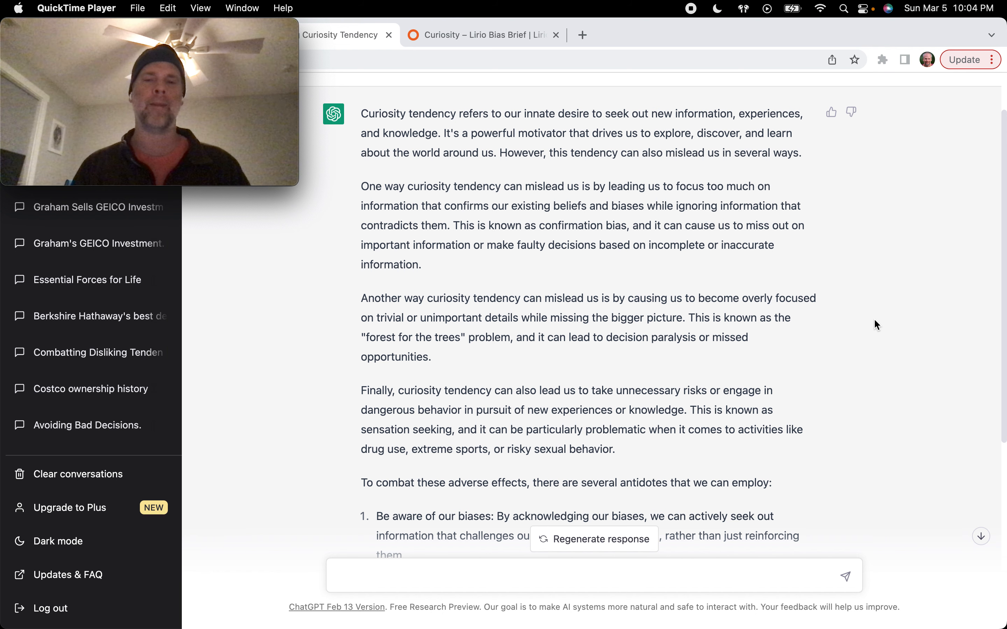
pyautogui.moveTo(843, 334)
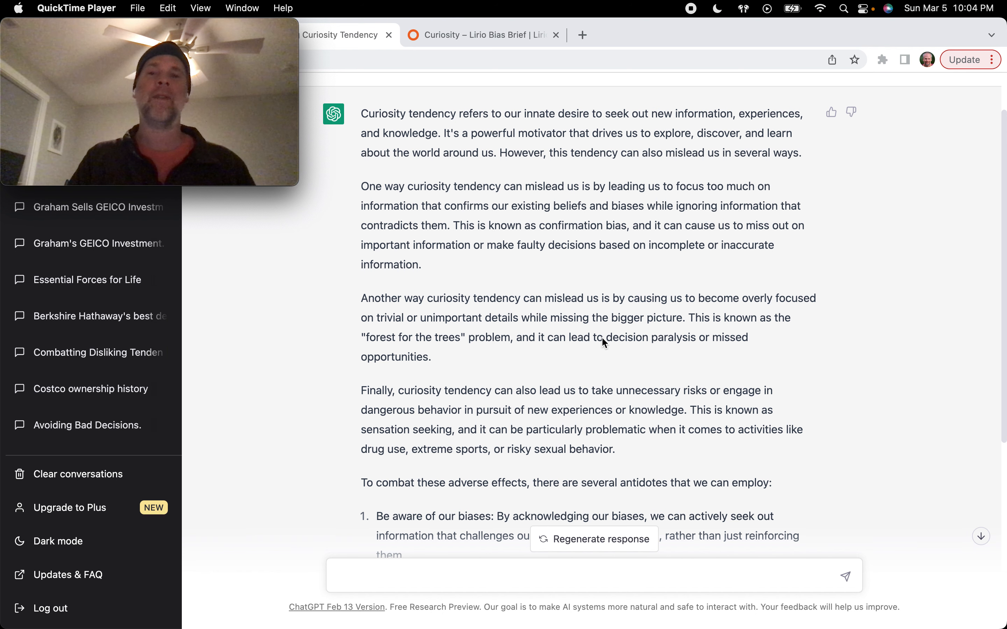
pyautogui.moveTo(786, 346)
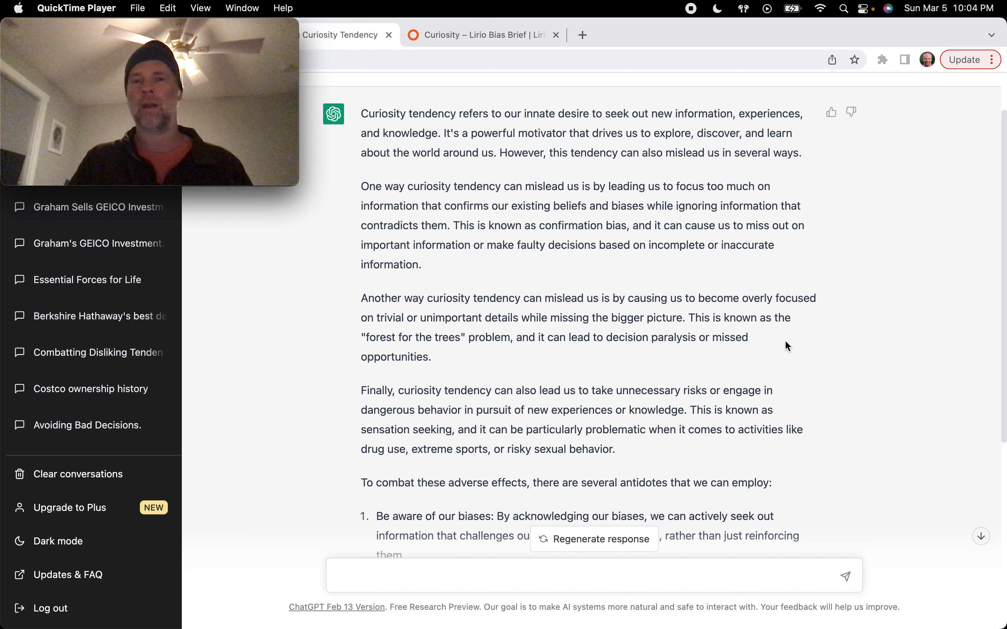
pyautogui.moveTo(854, 333)
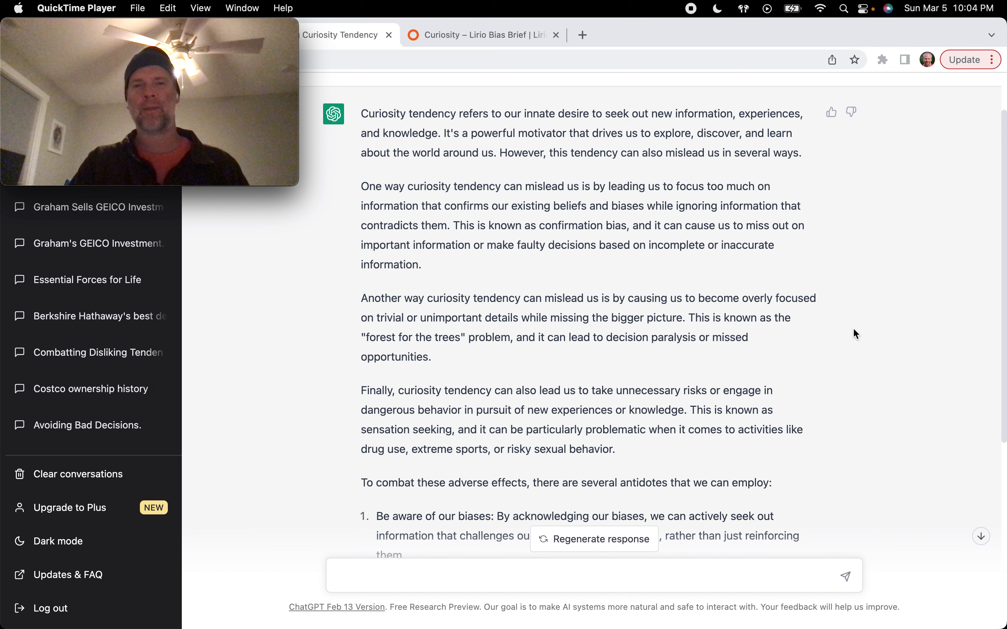
pyautogui.moveTo(504, 295)
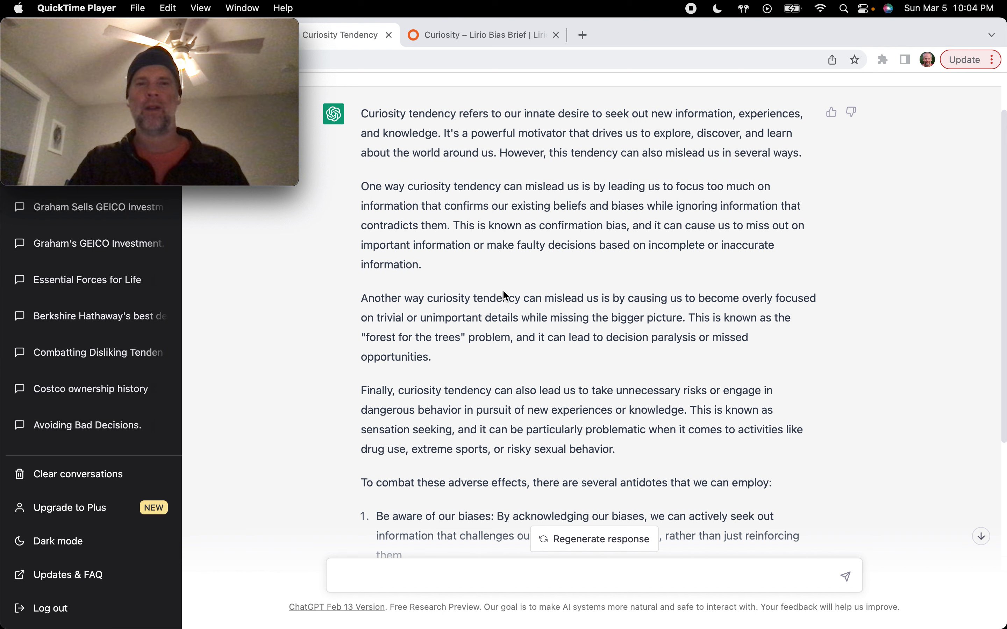
pyautogui.moveTo(632, 316)
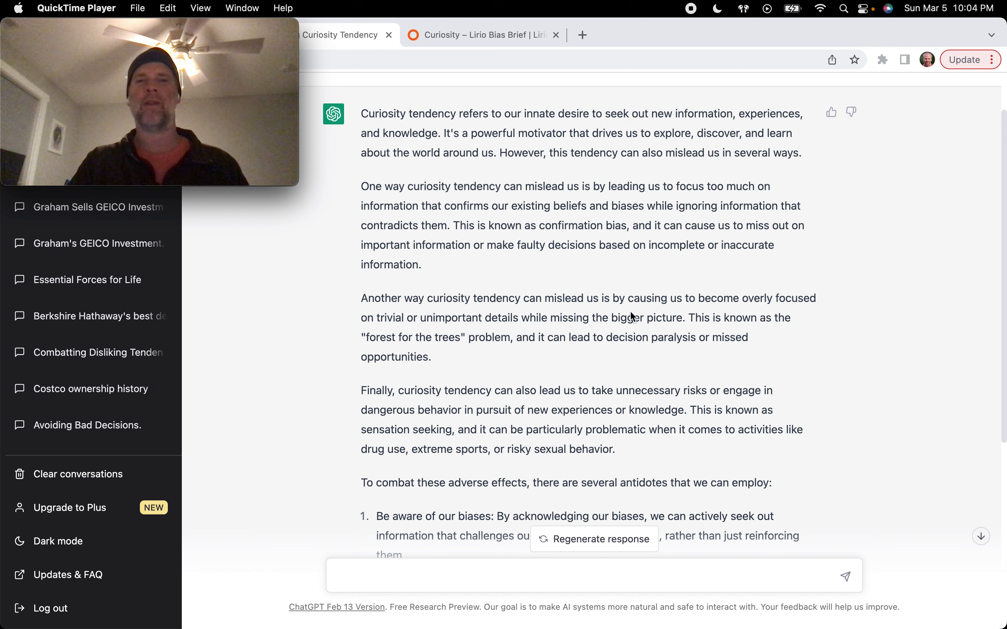
pyautogui.moveTo(830, 321)
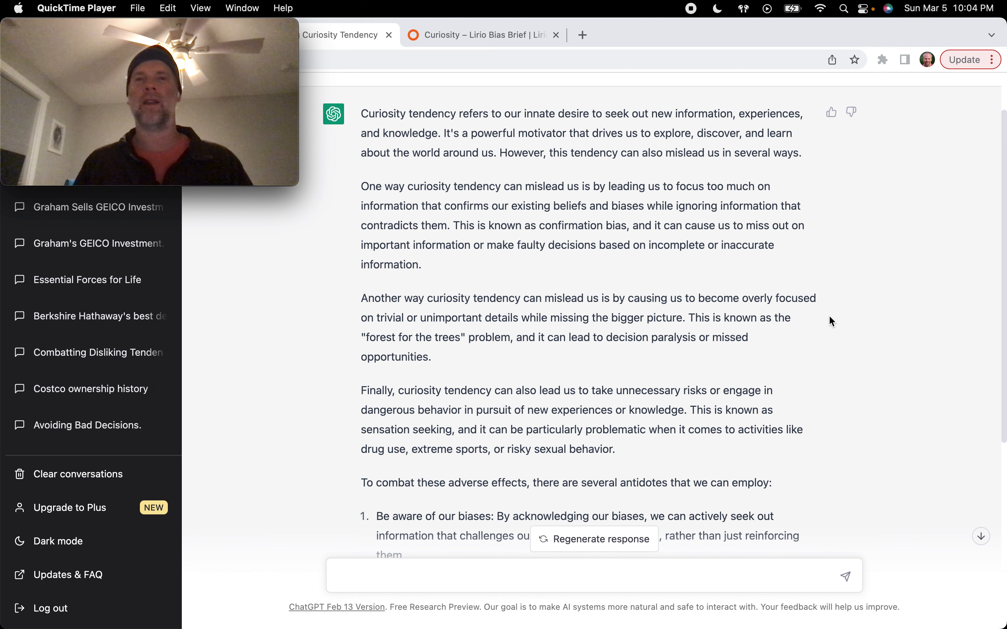
pyautogui.moveTo(429, 323)
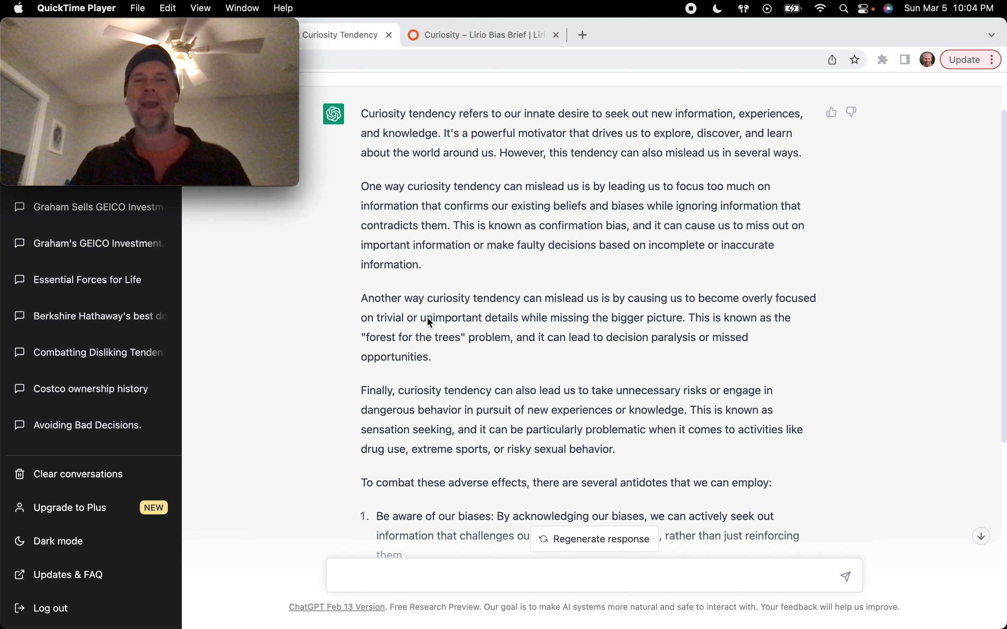
pyautogui.moveTo(339, 327)
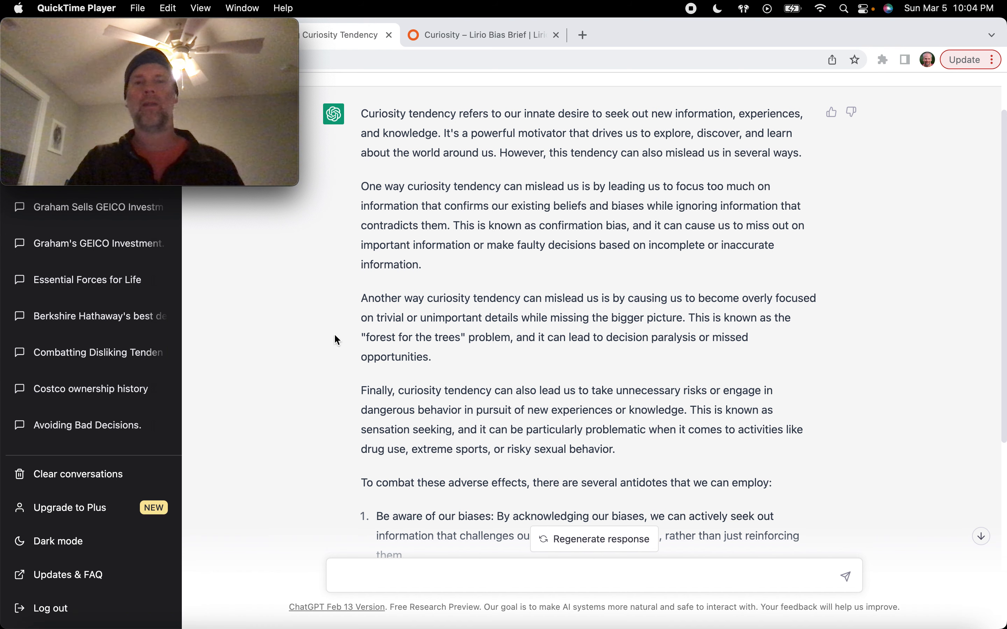
pyautogui.moveTo(897, 340)
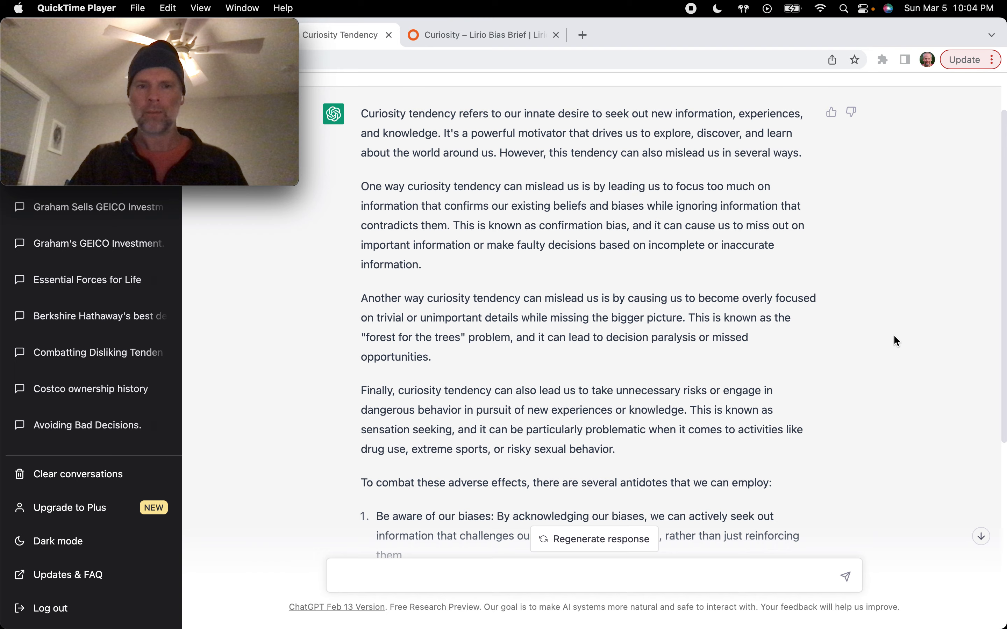
# Scroll to the first three antidotes: awareness of biases, big picture, diverse perspectives
pyautogui.scroll(-3)
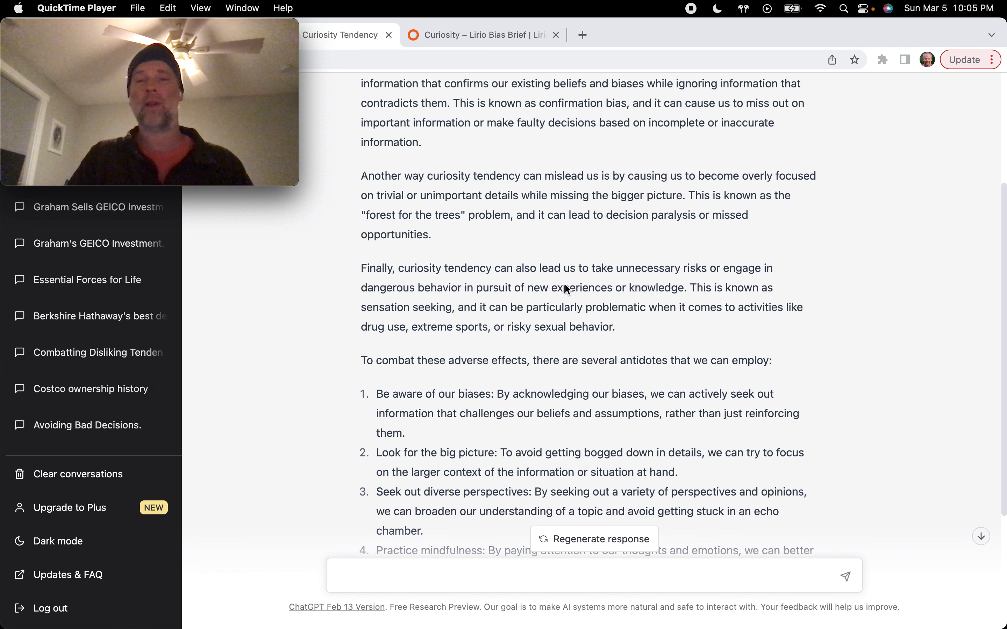
pyautogui.moveTo(598, 288)
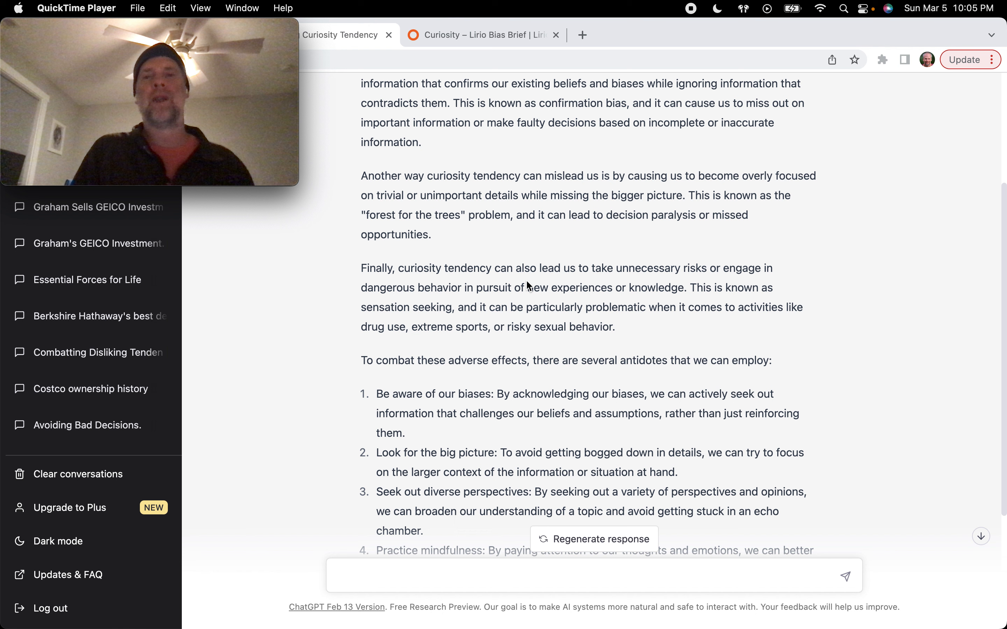
pyautogui.moveTo(482, 329)
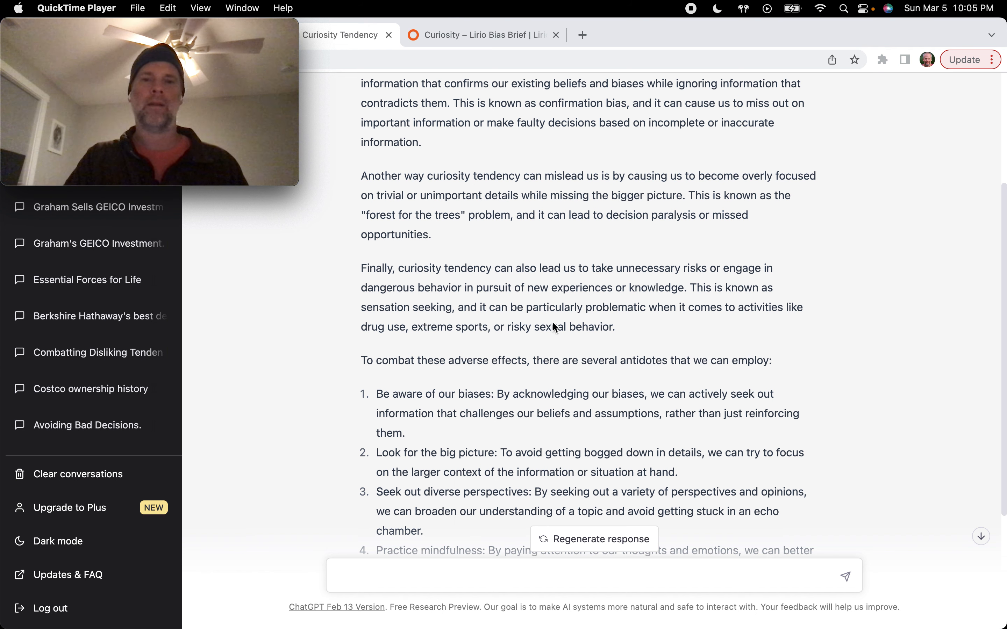
pyautogui.moveTo(652, 326)
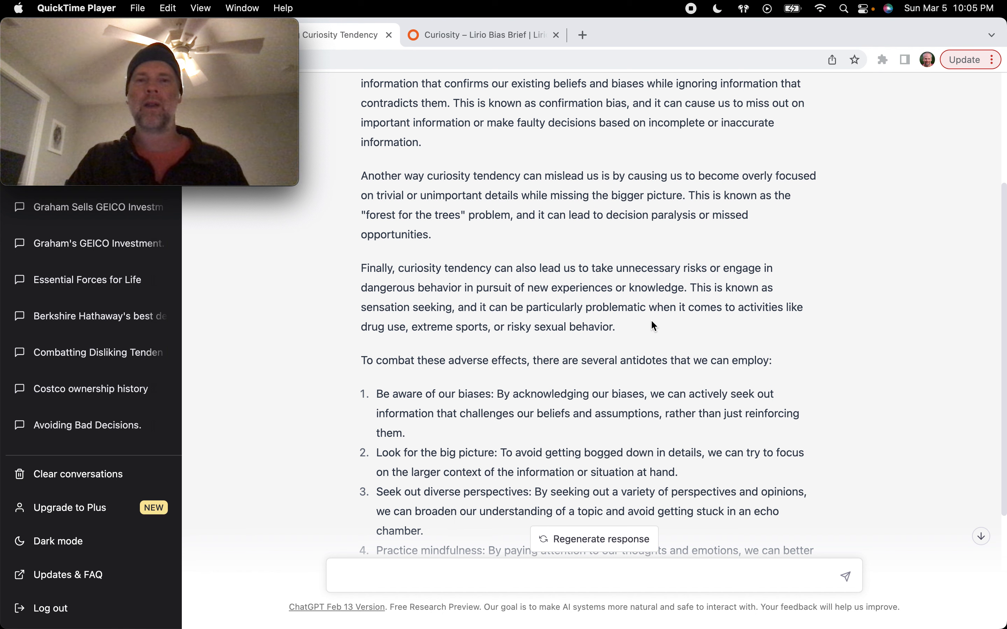
pyautogui.moveTo(518, 349)
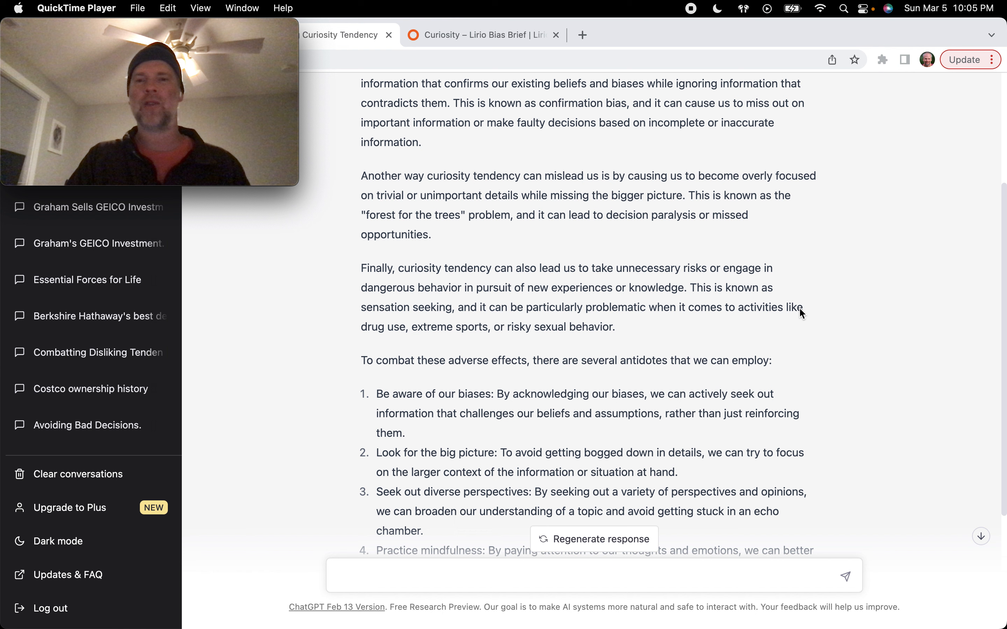
pyautogui.moveTo(638, 244)
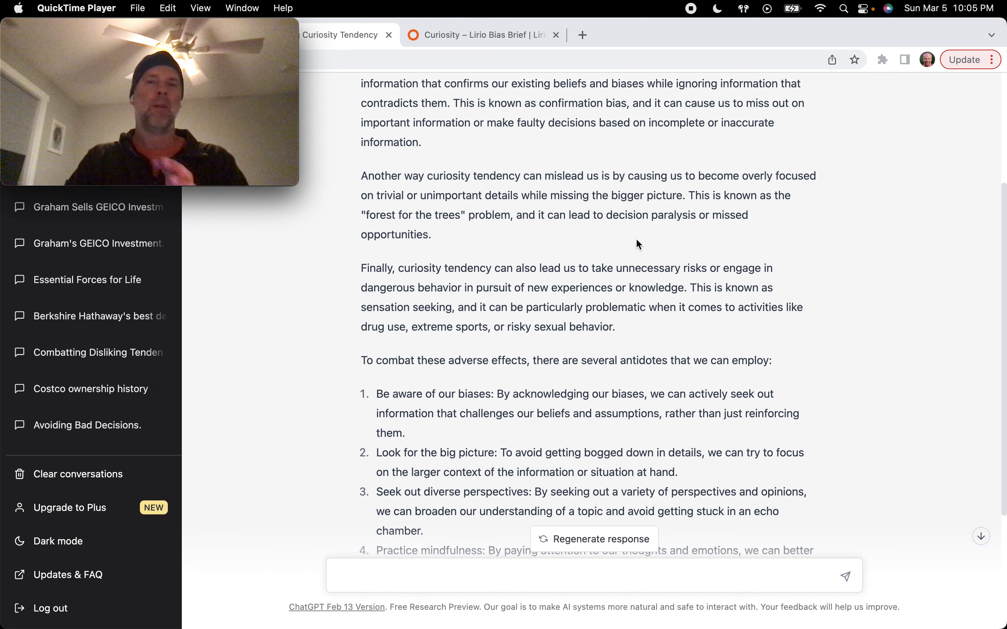
pyautogui.moveTo(478, 63)
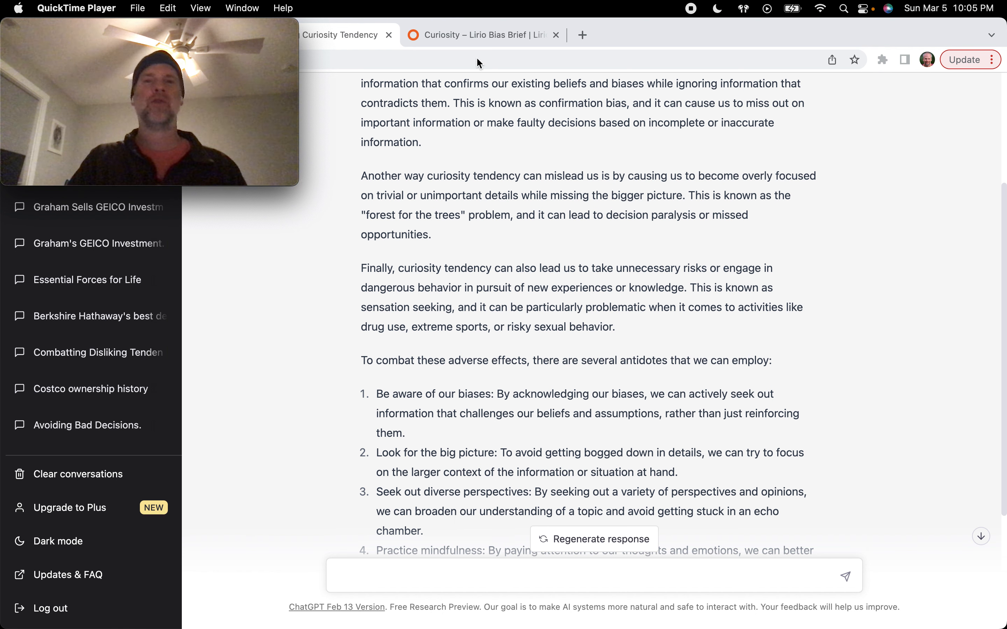
# Switch back to the Lirio brief showing the 'Closing the Curiosity Gap' section
pyautogui.click(483, 35)
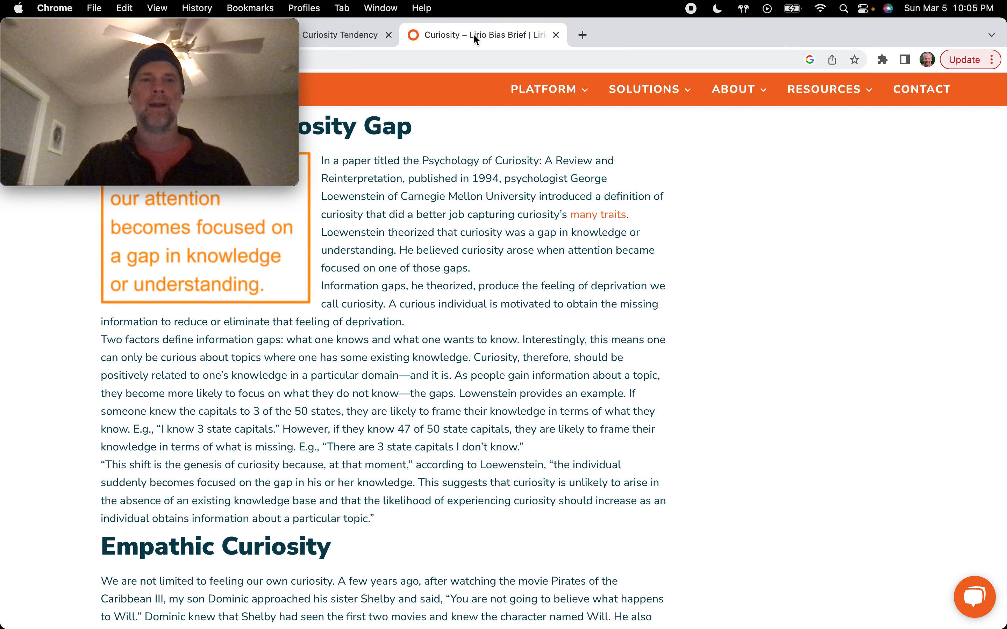
pyautogui.moveTo(630, 80)
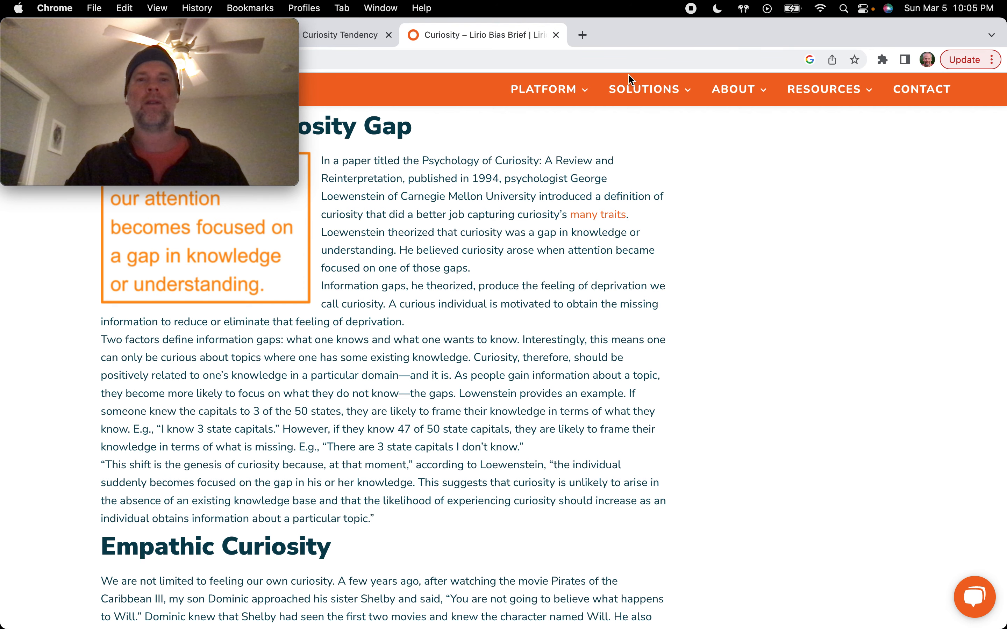
pyautogui.moveTo(701, 321)
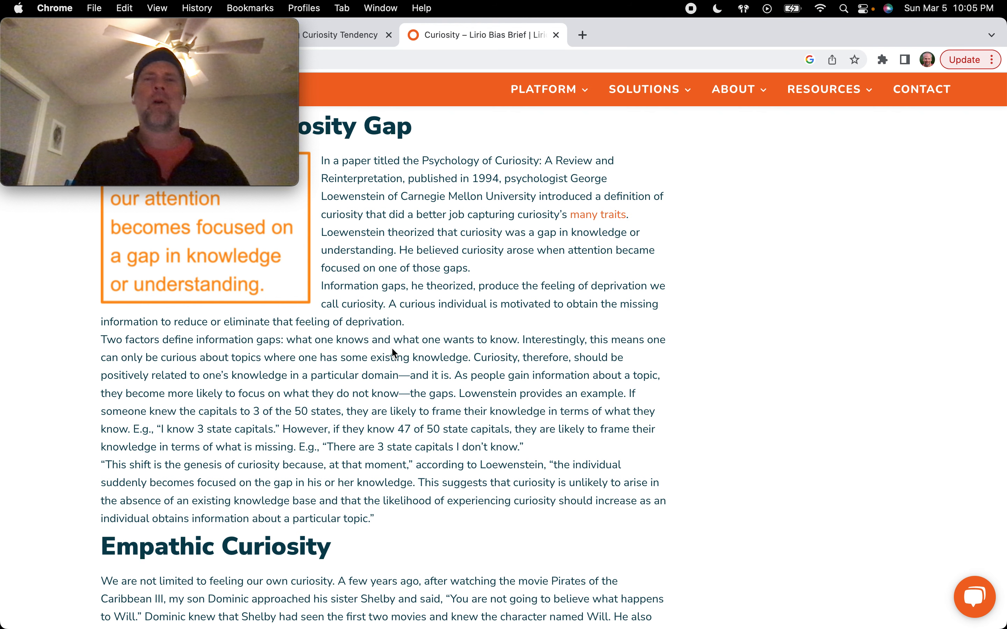
pyautogui.moveTo(475, 334)
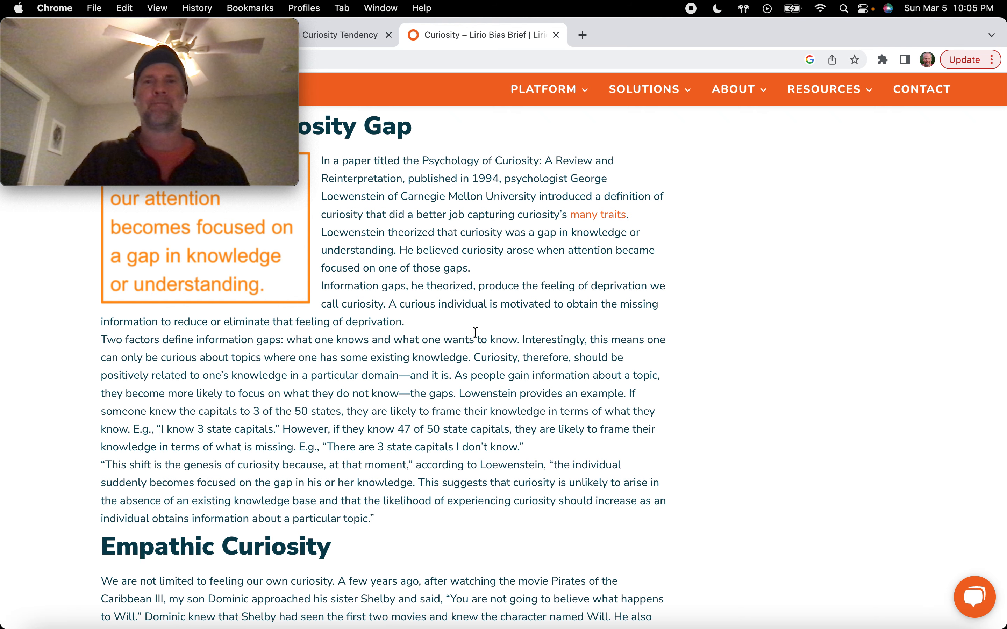
# Return to the curiosity tendency chat and scroll to all five antidotes, through mindfulness and evaluating risk
pyautogui.click(339, 35)
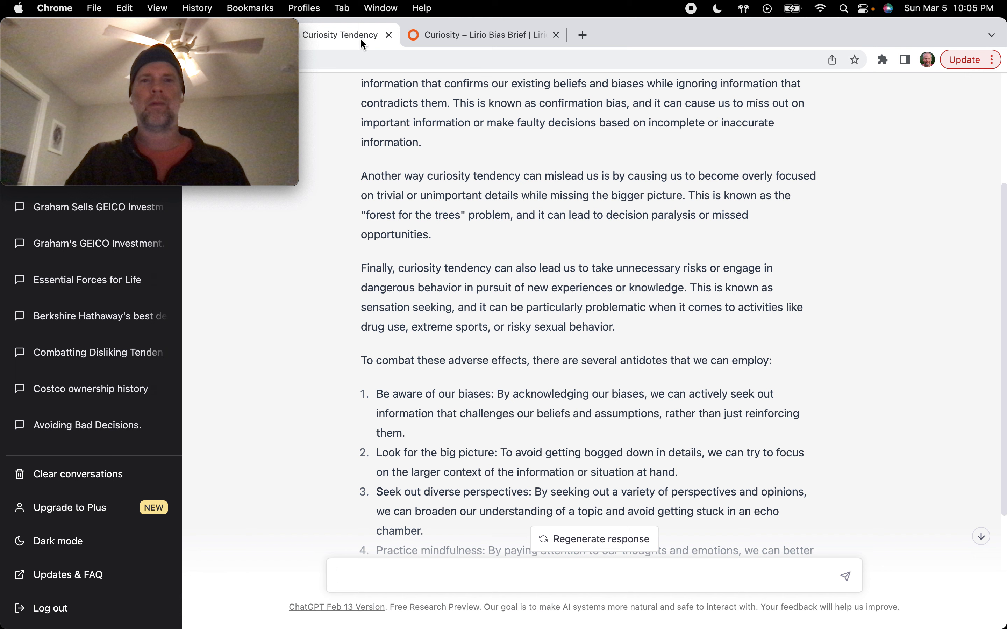
pyautogui.scroll(-3)
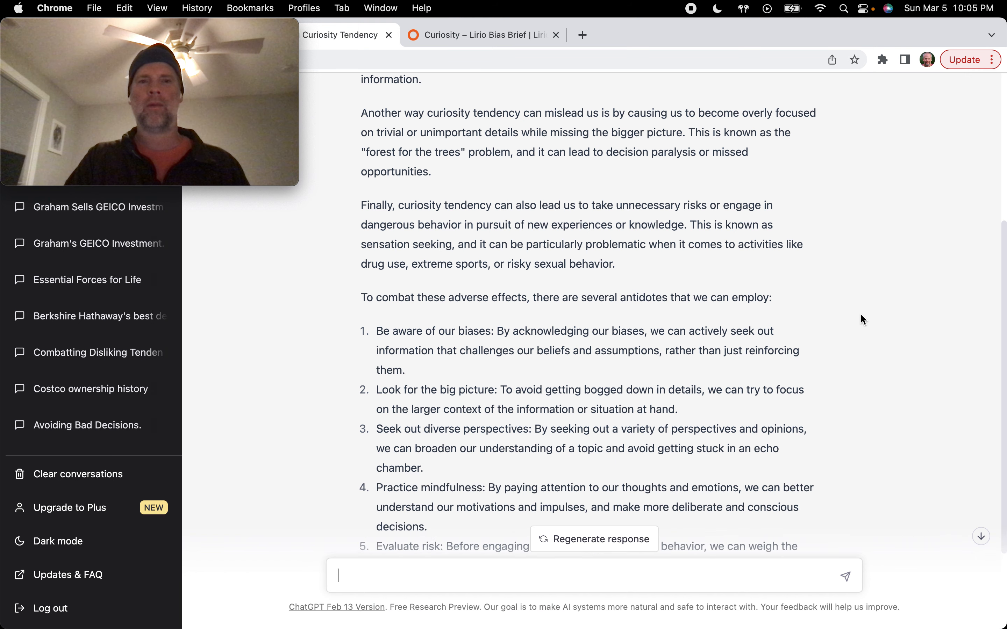
pyautogui.scroll(-3)
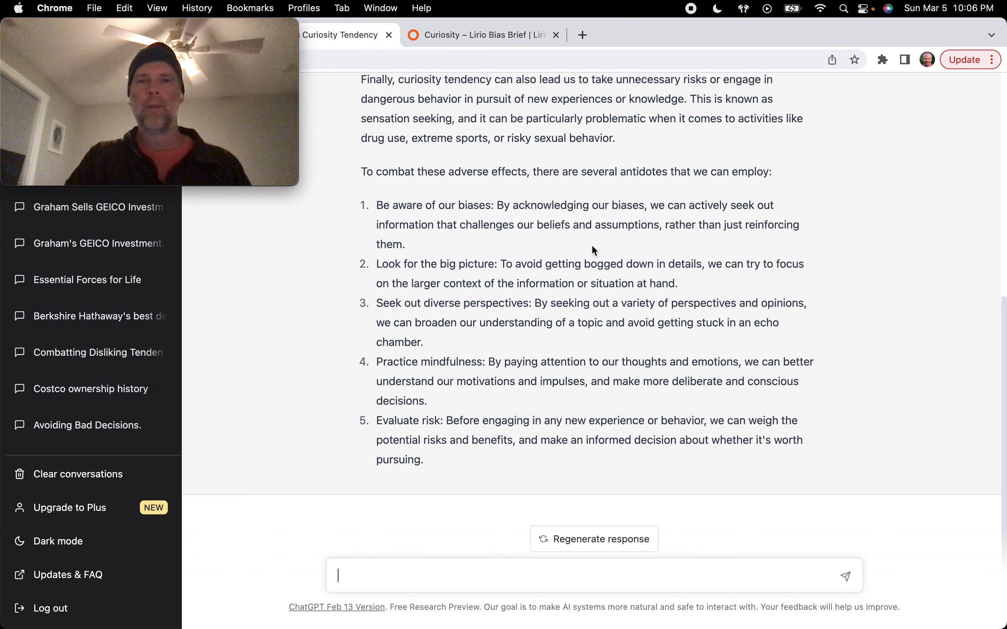
pyautogui.moveTo(849, 219)
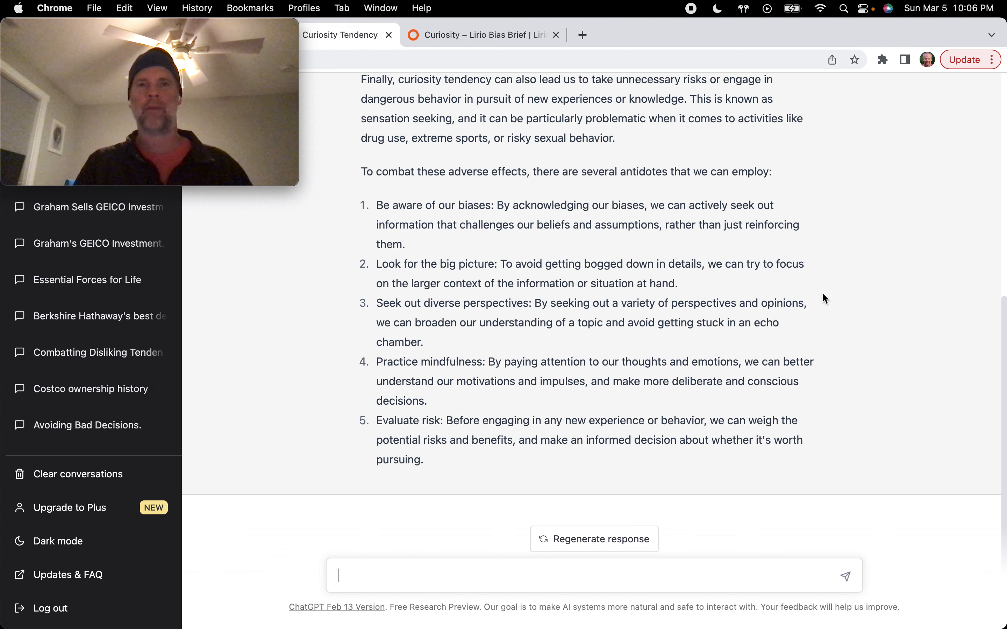
pyautogui.moveTo(692, 286)
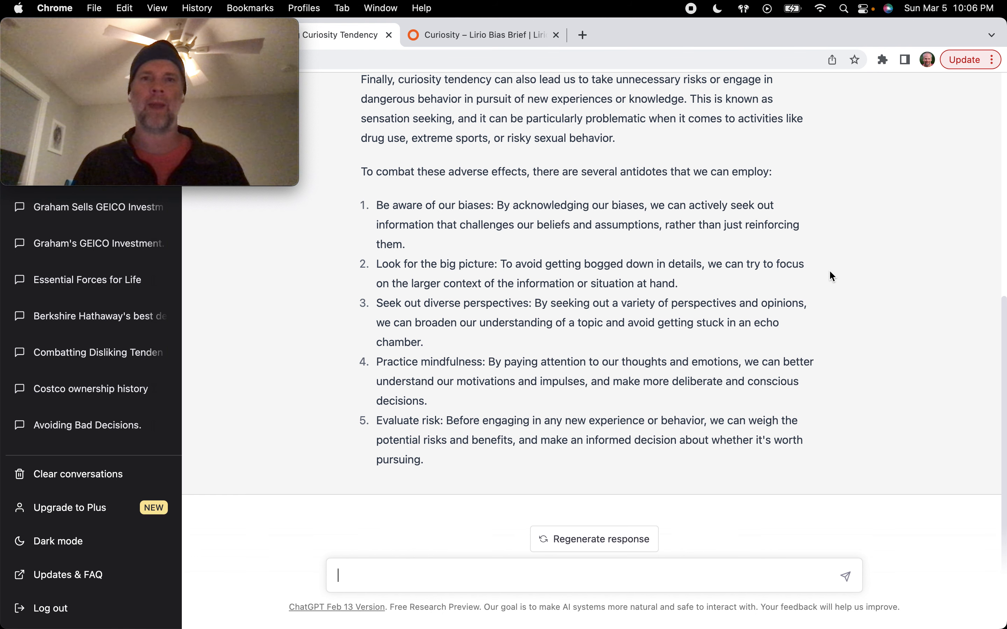
pyautogui.moveTo(706, 283)
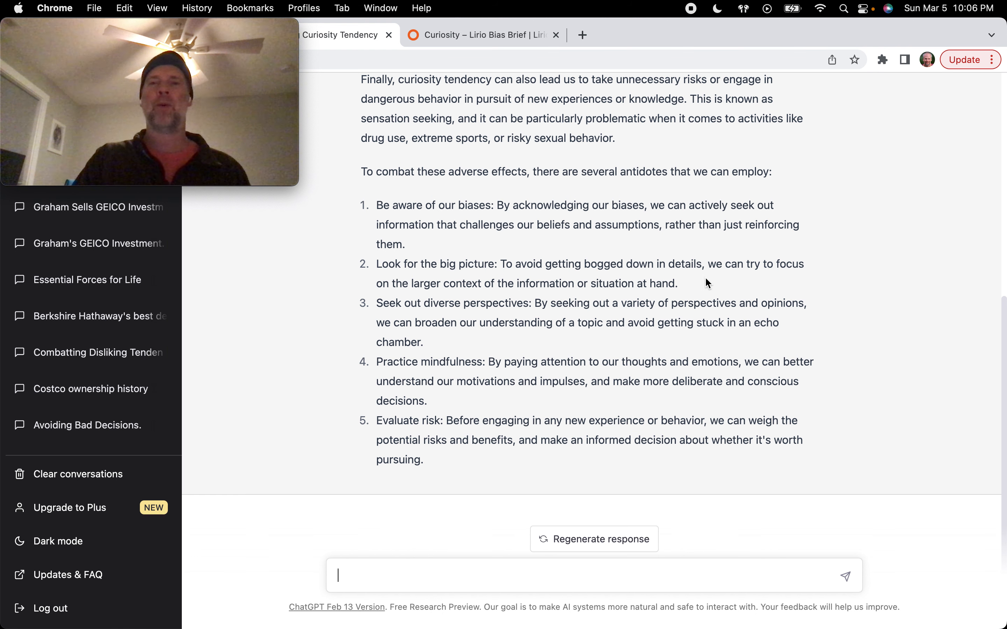
pyautogui.moveTo(691, 285)
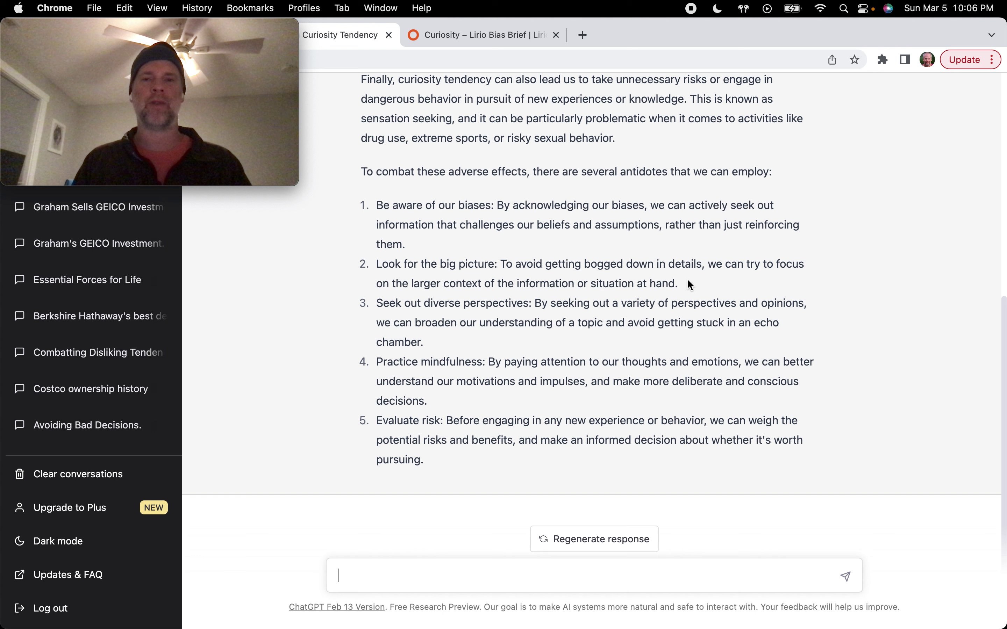
pyautogui.moveTo(692, 293)
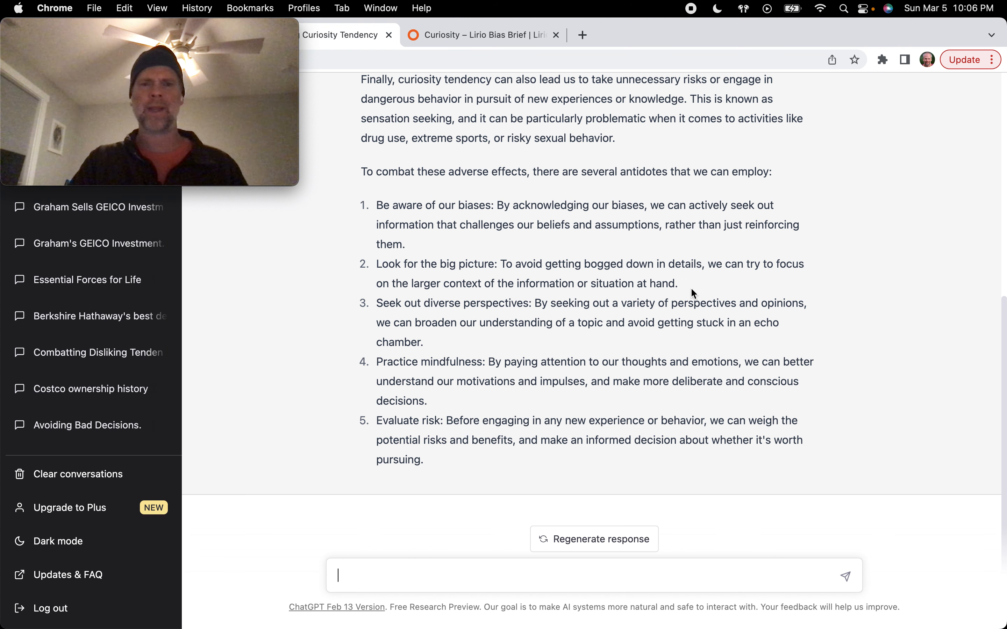
pyautogui.moveTo(848, 323)
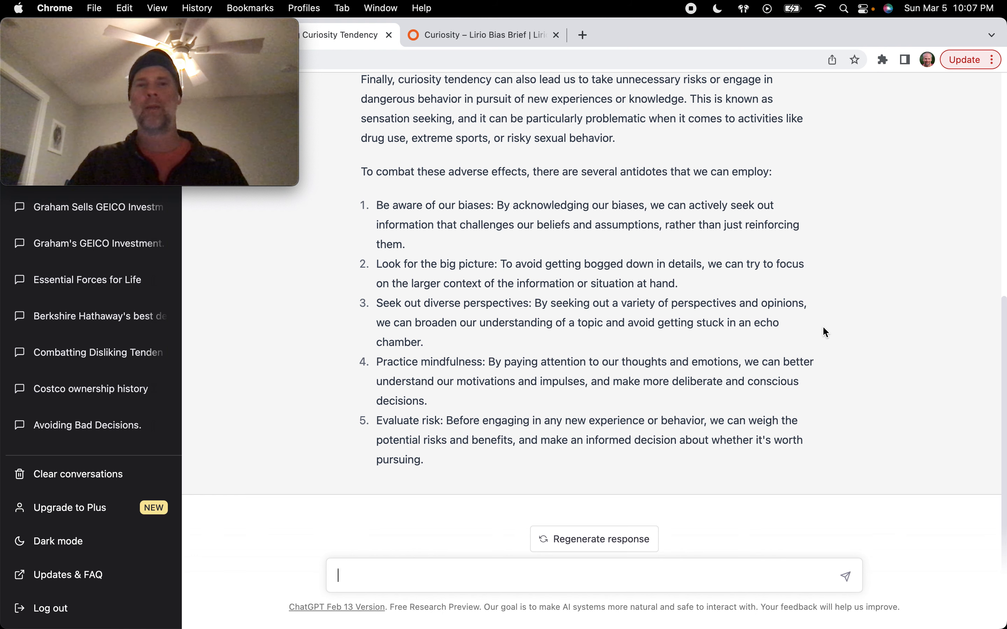
pyautogui.moveTo(829, 431)
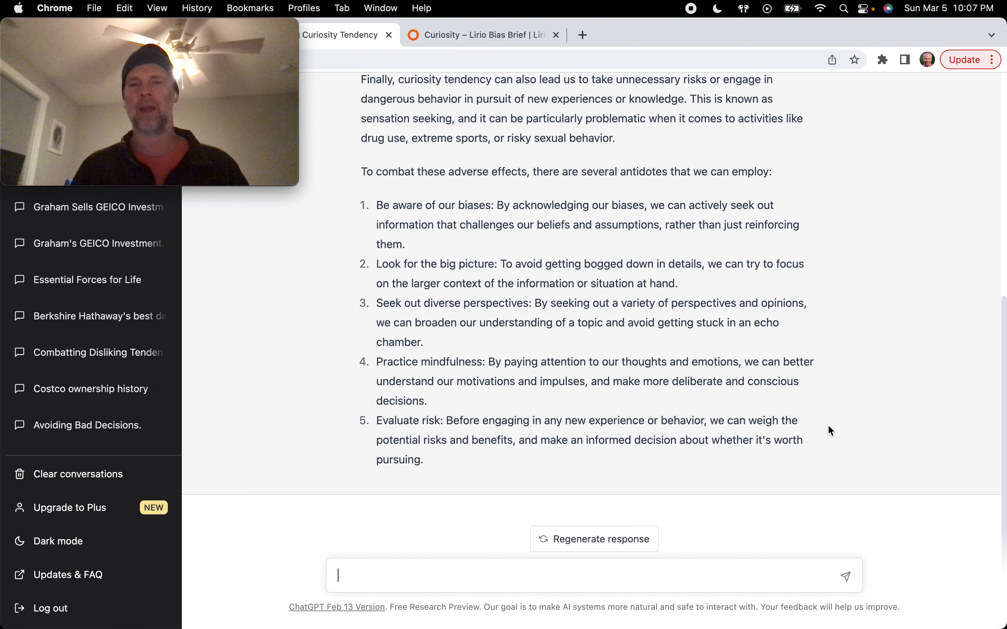
pyautogui.moveTo(849, 351)
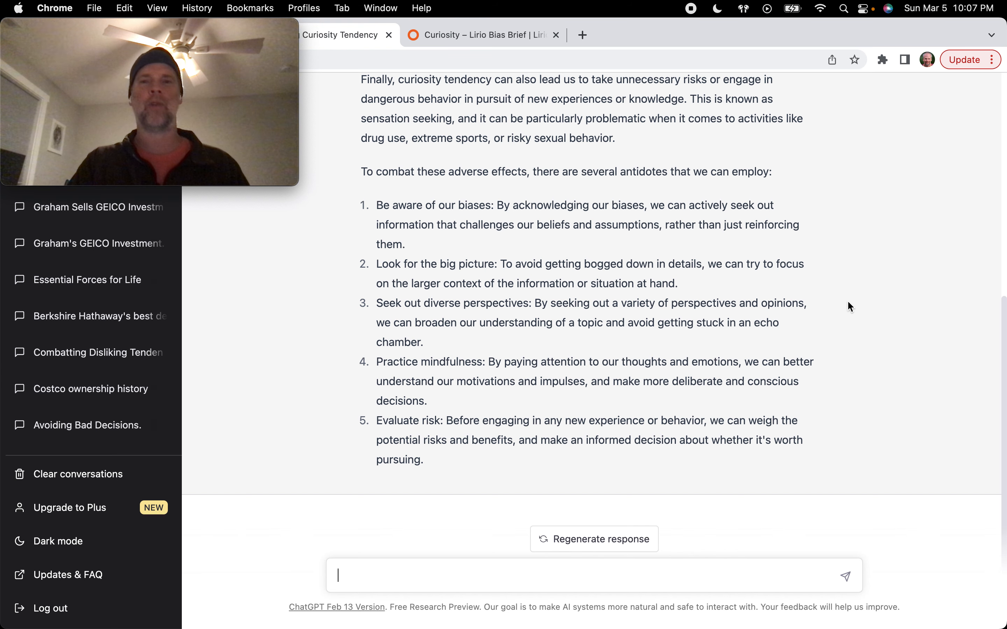
# Scroll back to the reply's introduction and the three ways curiosity misleads
pyautogui.scroll(3)
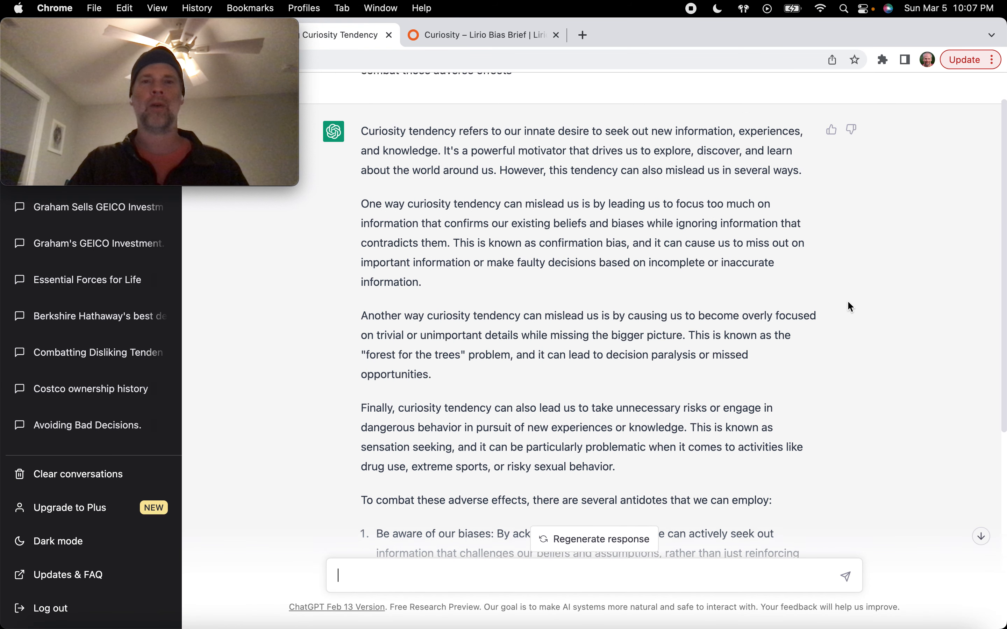
pyautogui.scroll(3)
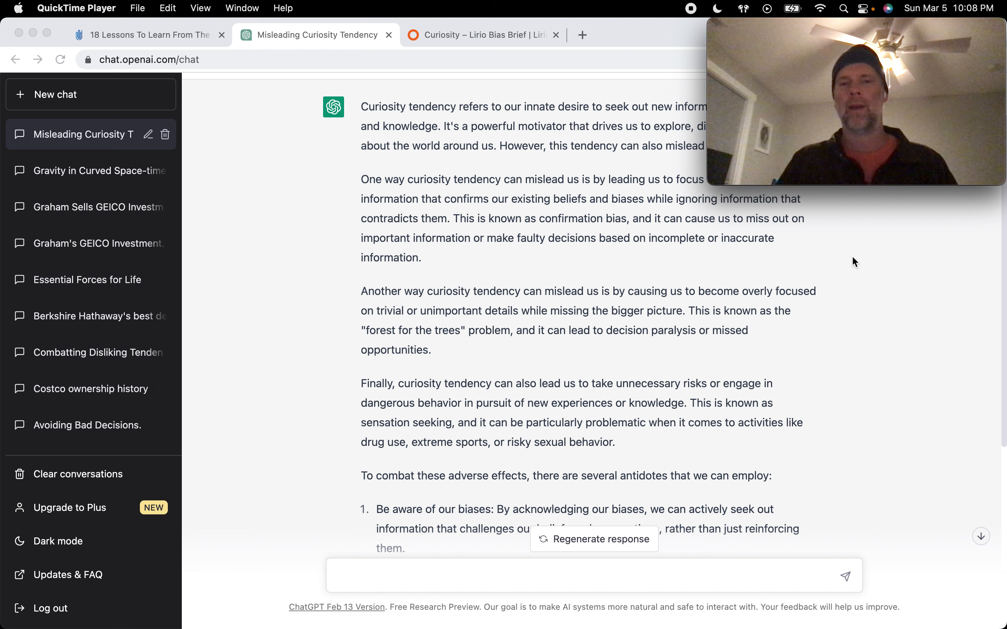
pyautogui.moveTo(604, 97)
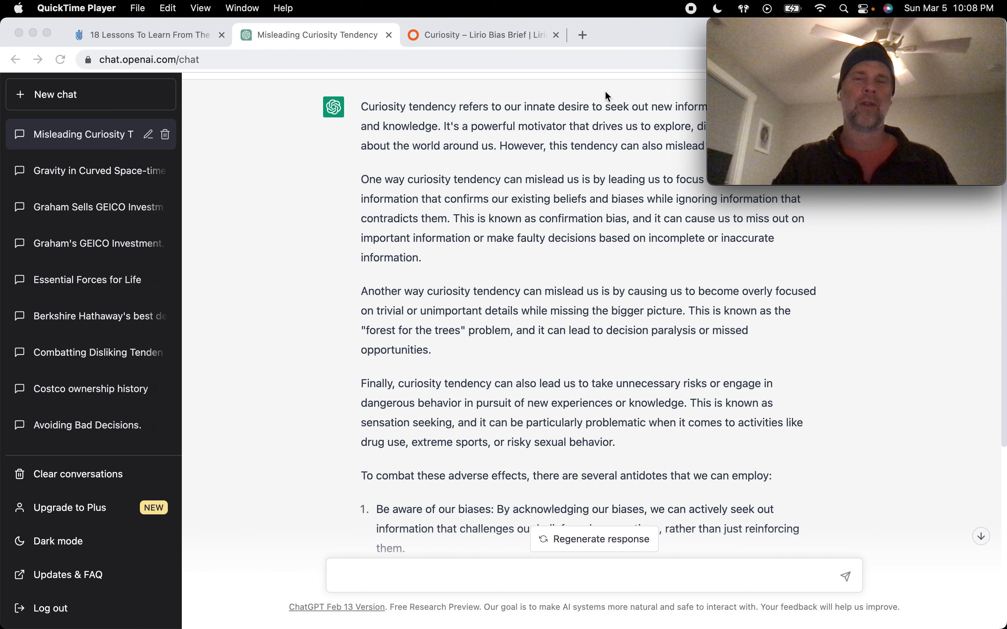
pyautogui.moveTo(636, 84)
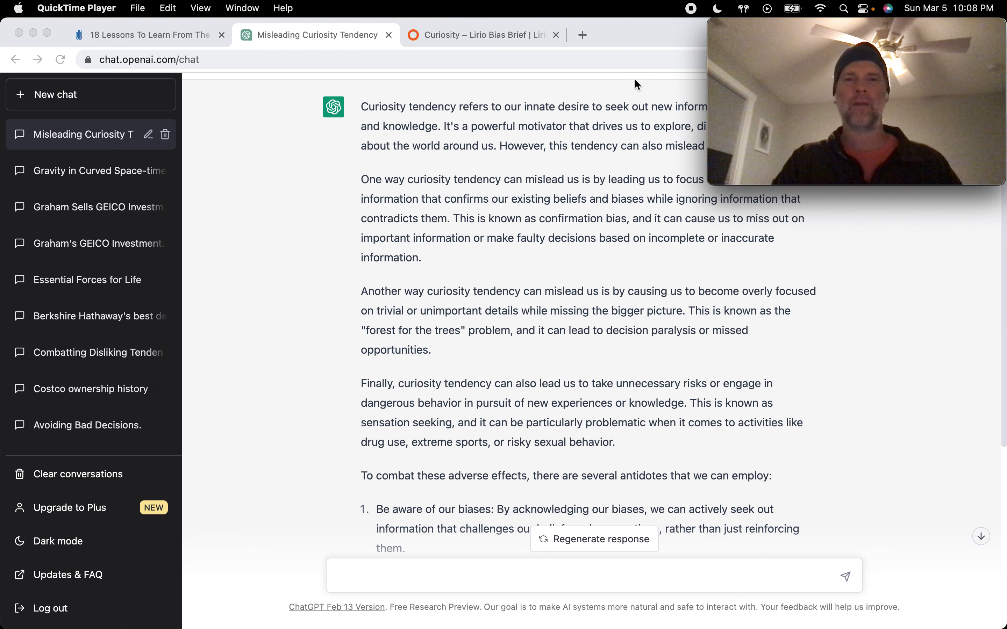
pyautogui.moveTo(644, 67)
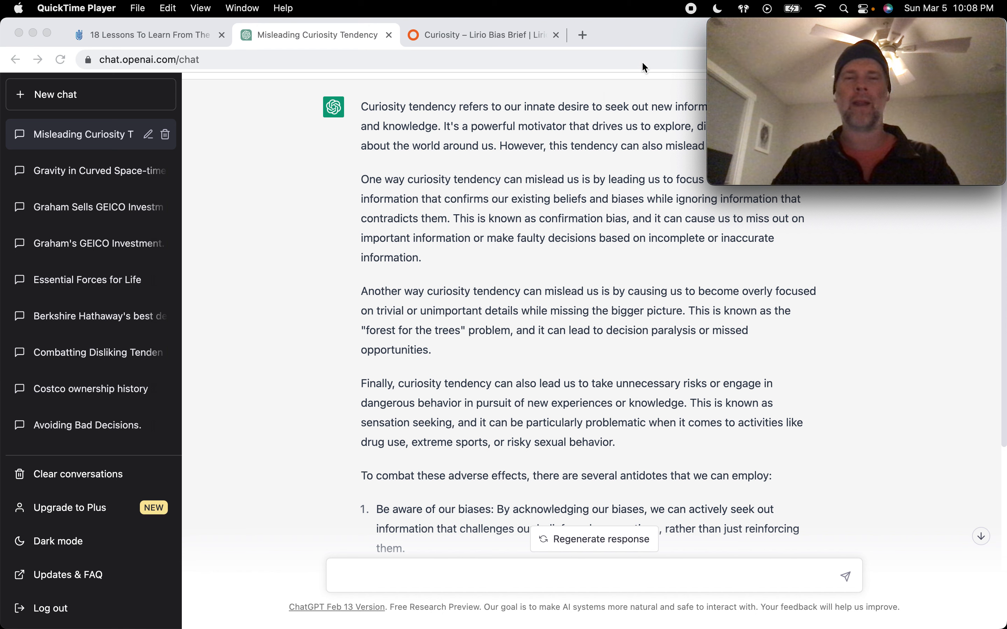